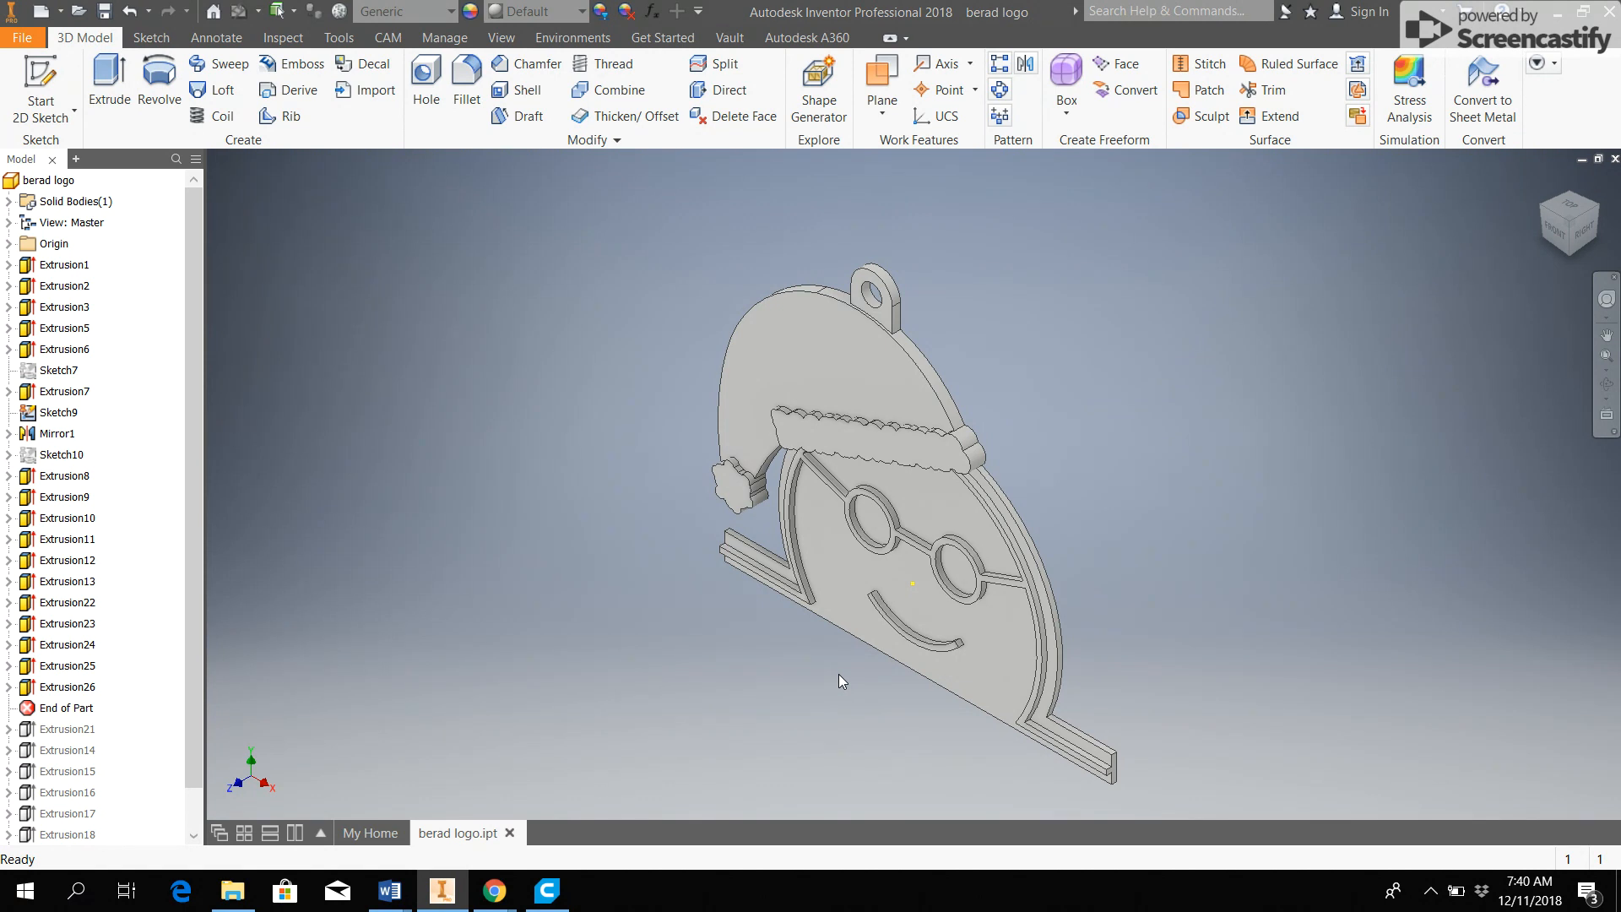
pyautogui.moveTo(791, 691)
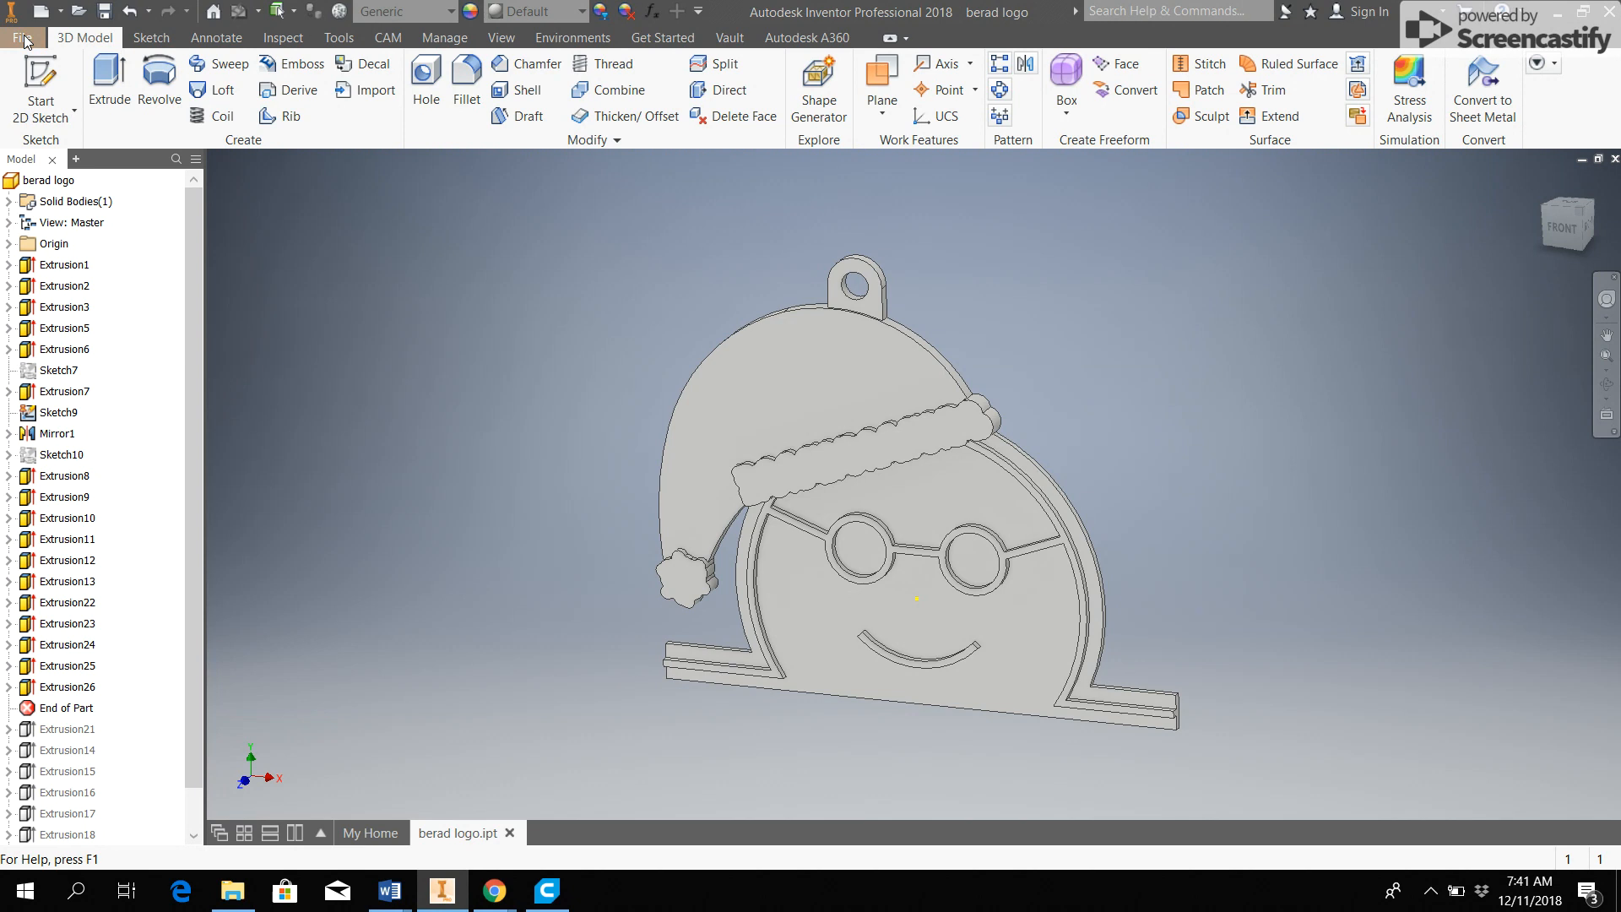
# Start a CAD-format export of the ornament with STL Files (*.stl) as the save type
pyautogui.click(20, 39)
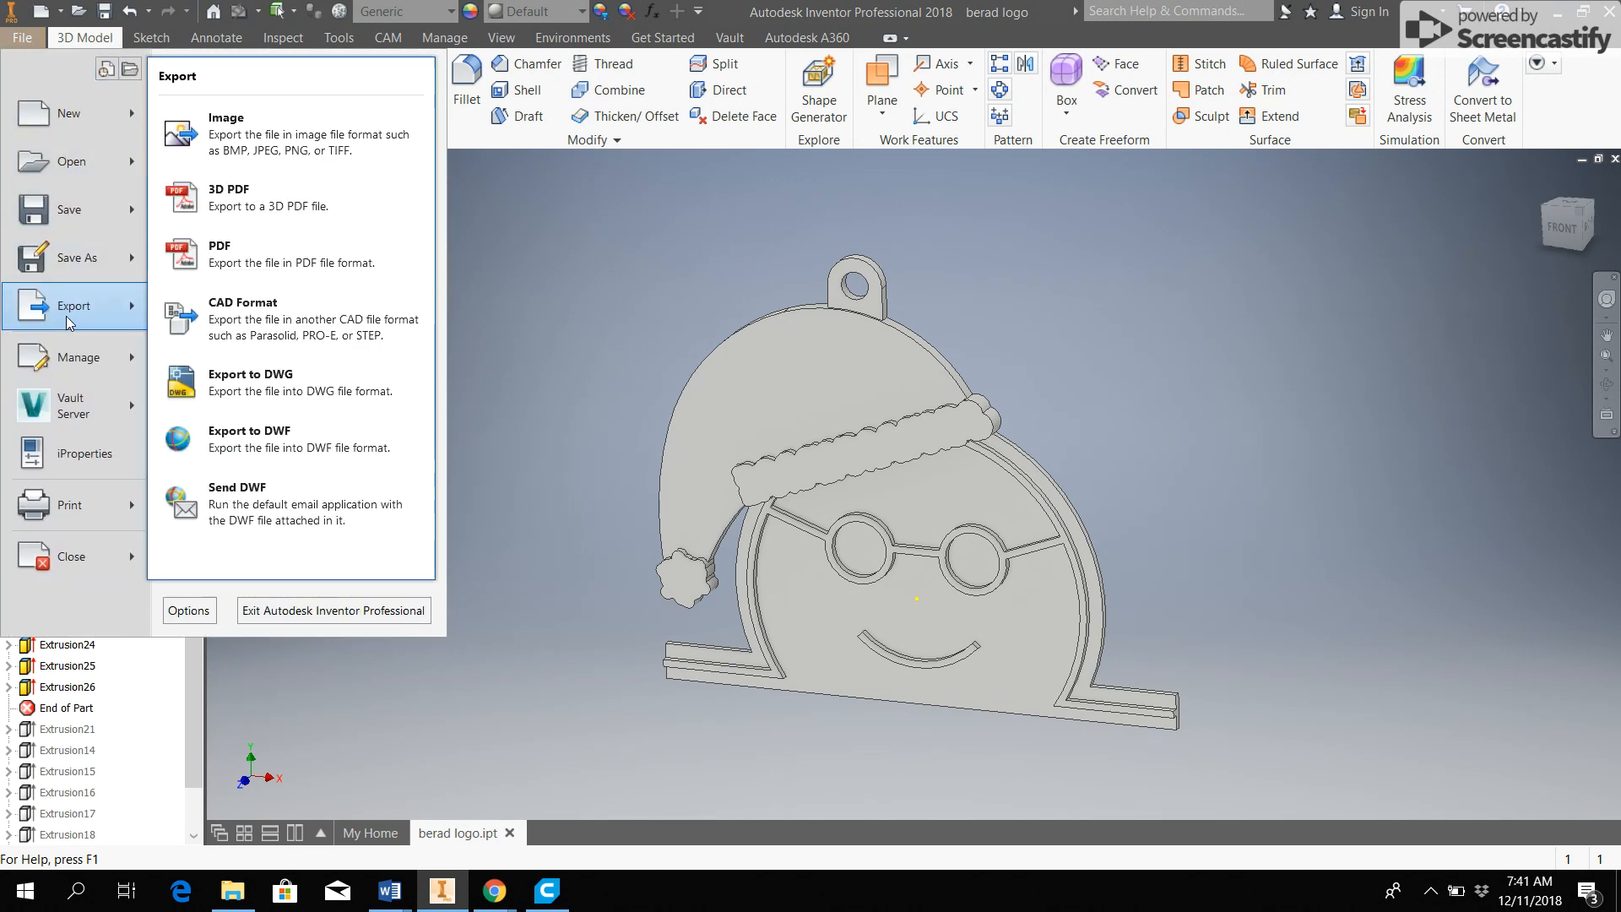
pyautogui.moveTo(289, 319)
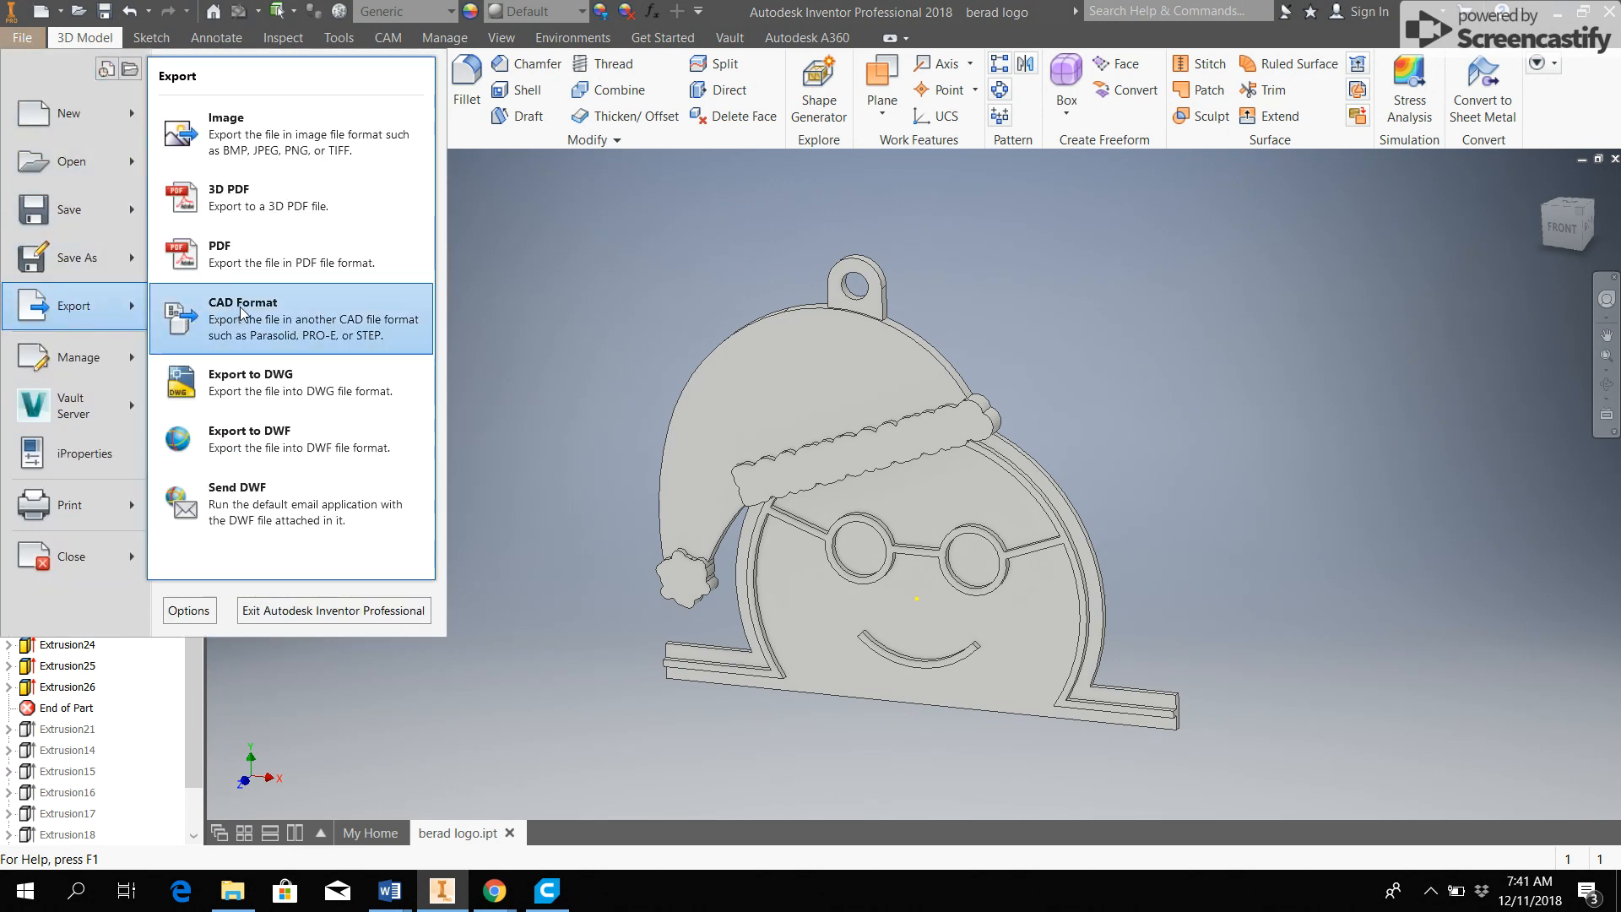
pyautogui.click(243, 311)
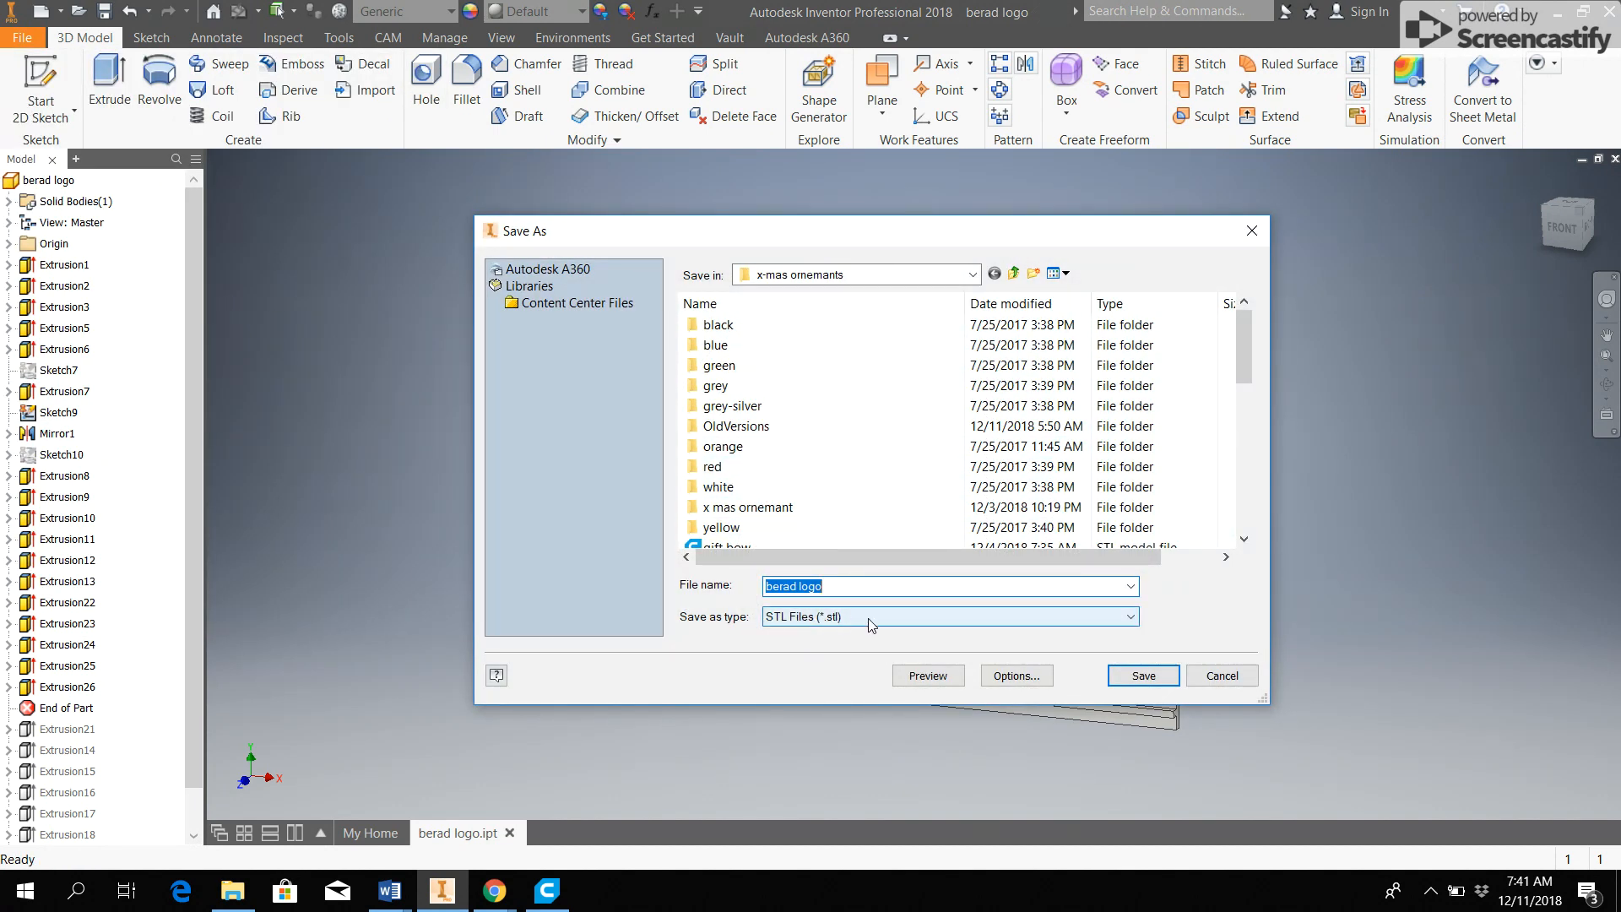
pyautogui.click(1130, 617)
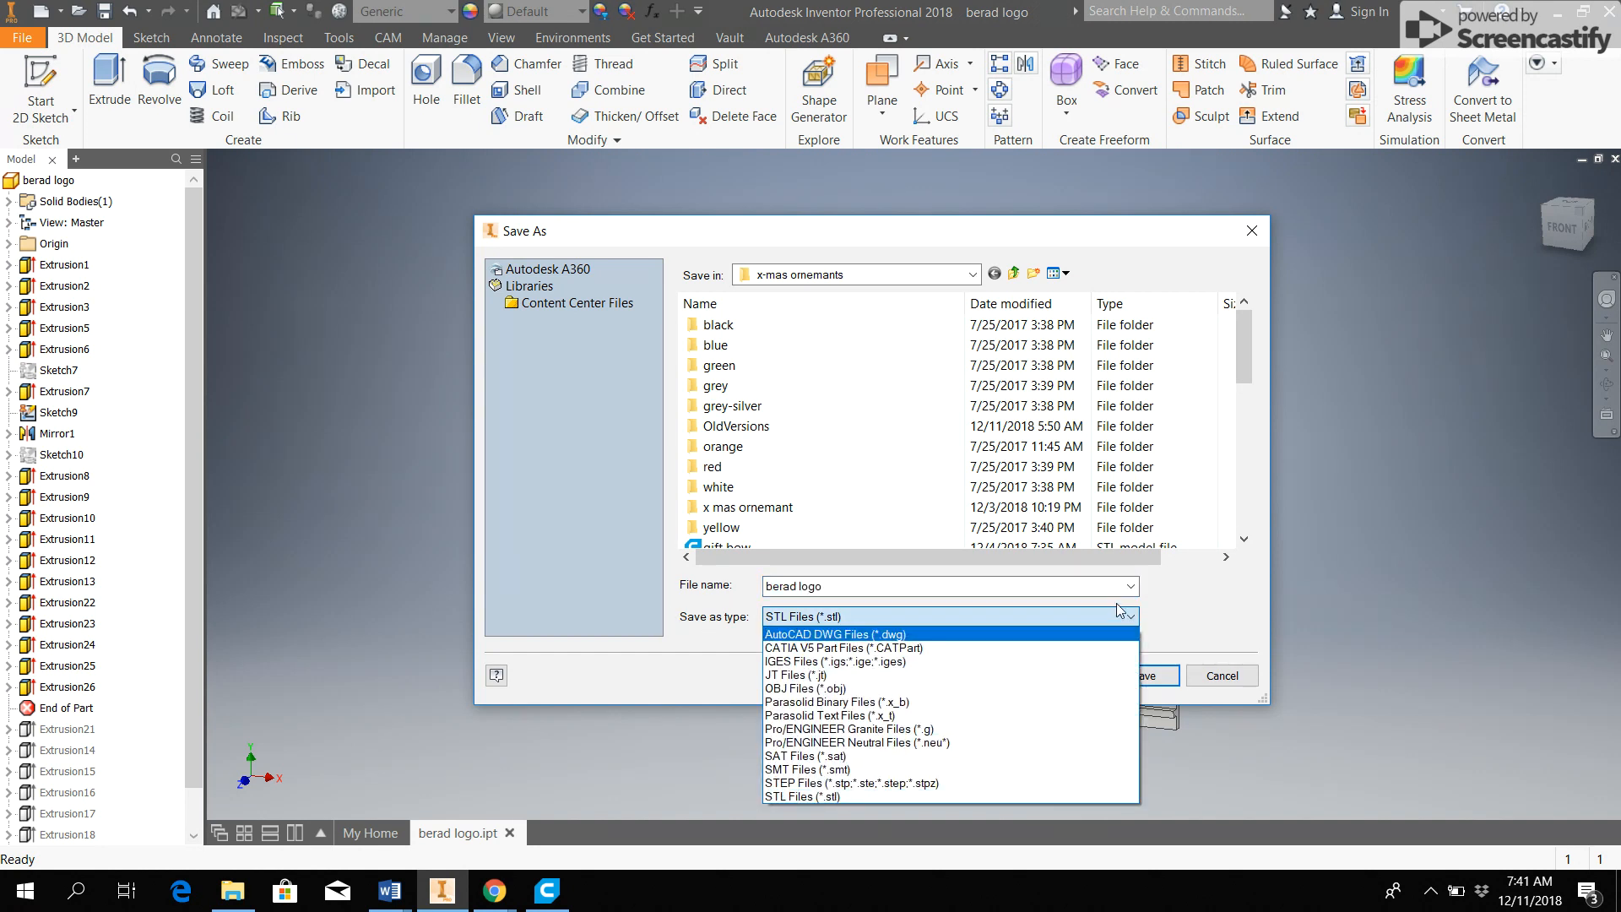
pyautogui.click(827, 796)
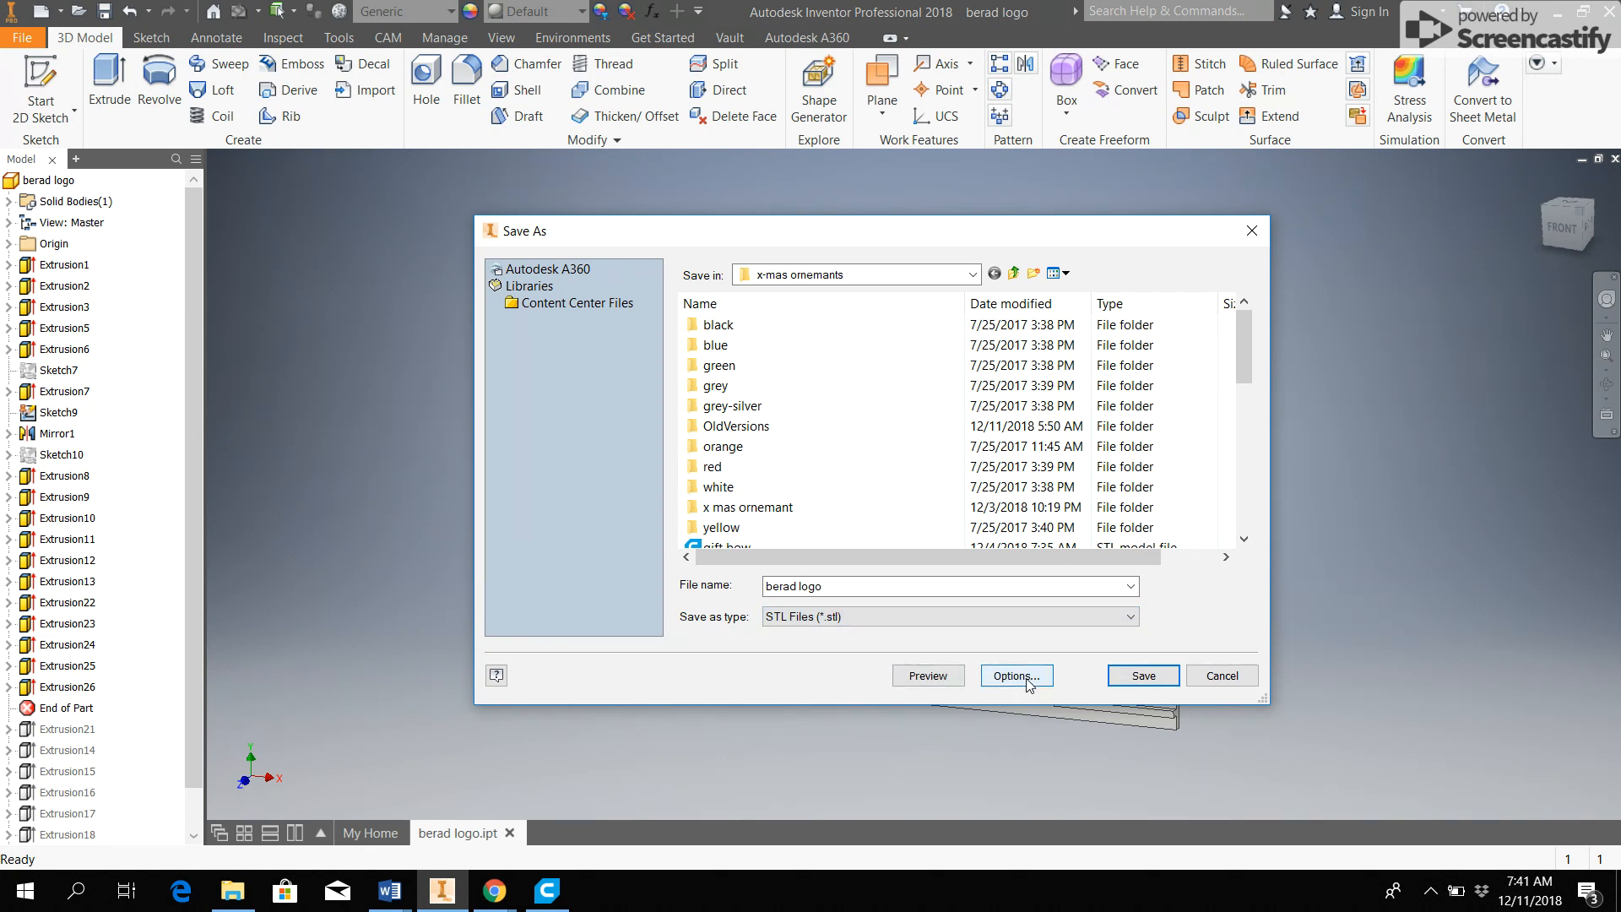
pyautogui.click(1014, 676)
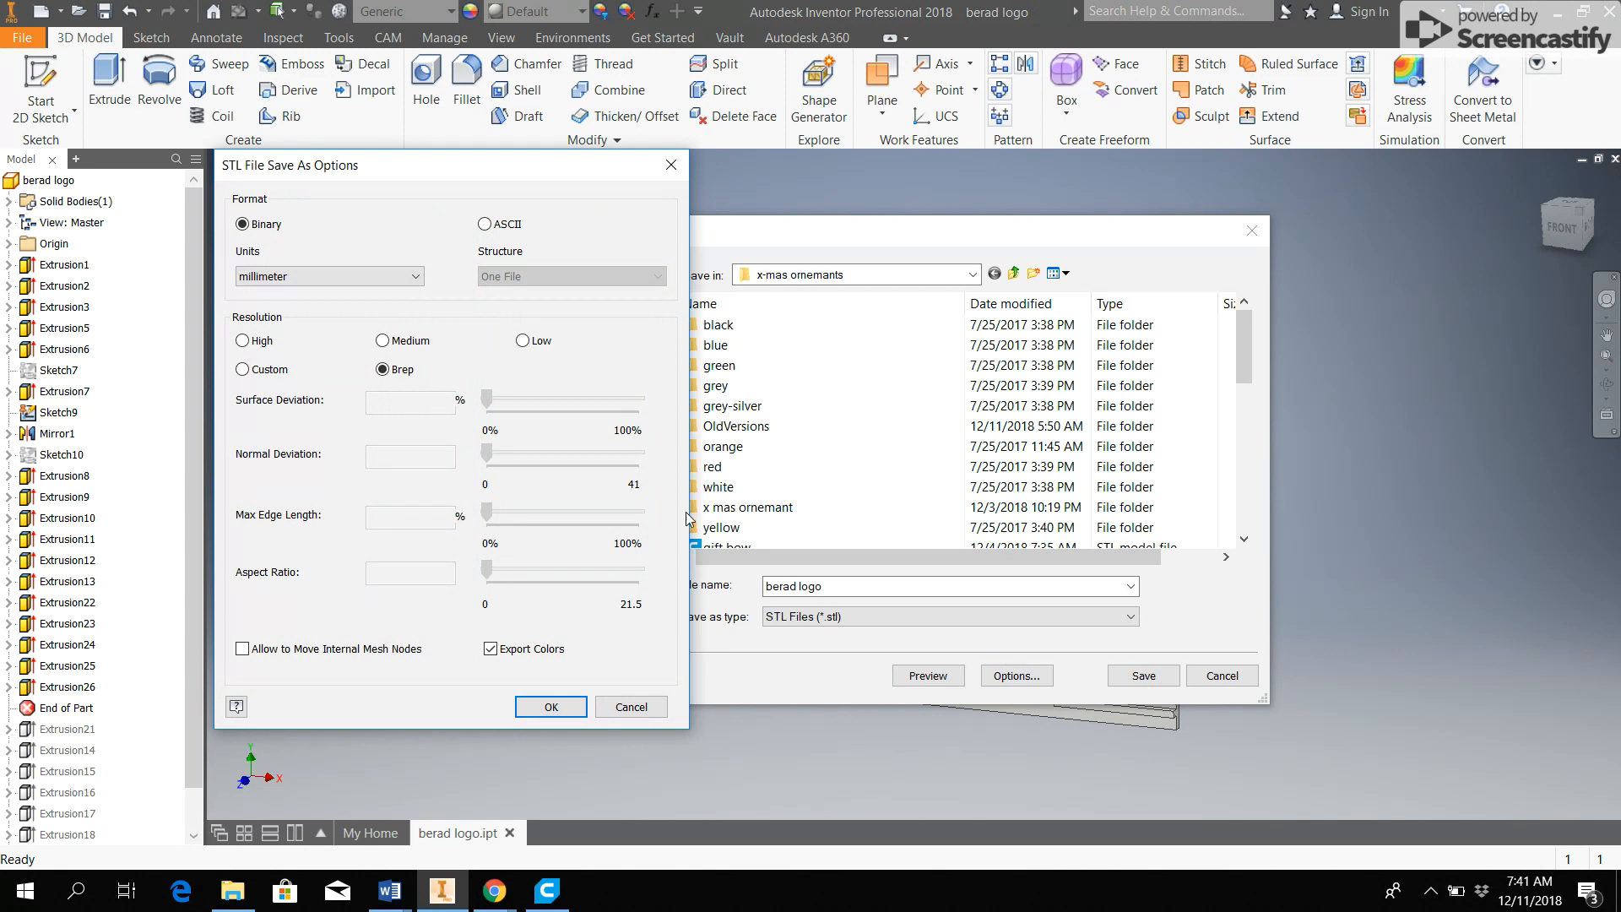
pyautogui.click(241, 225)
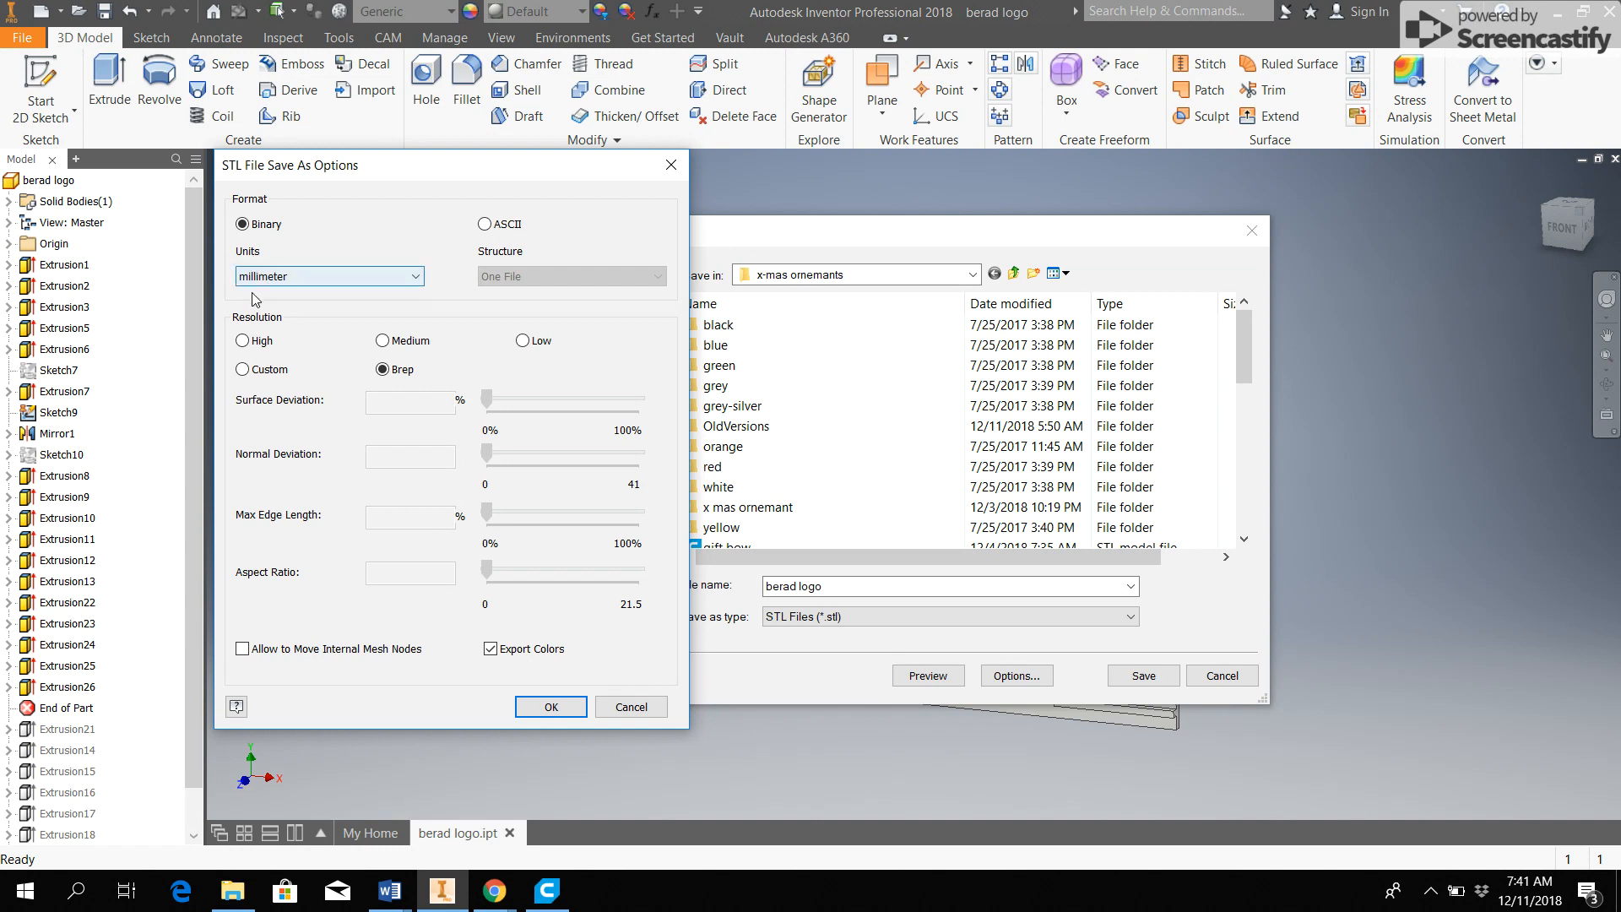
pyautogui.moveTo(302, 300)
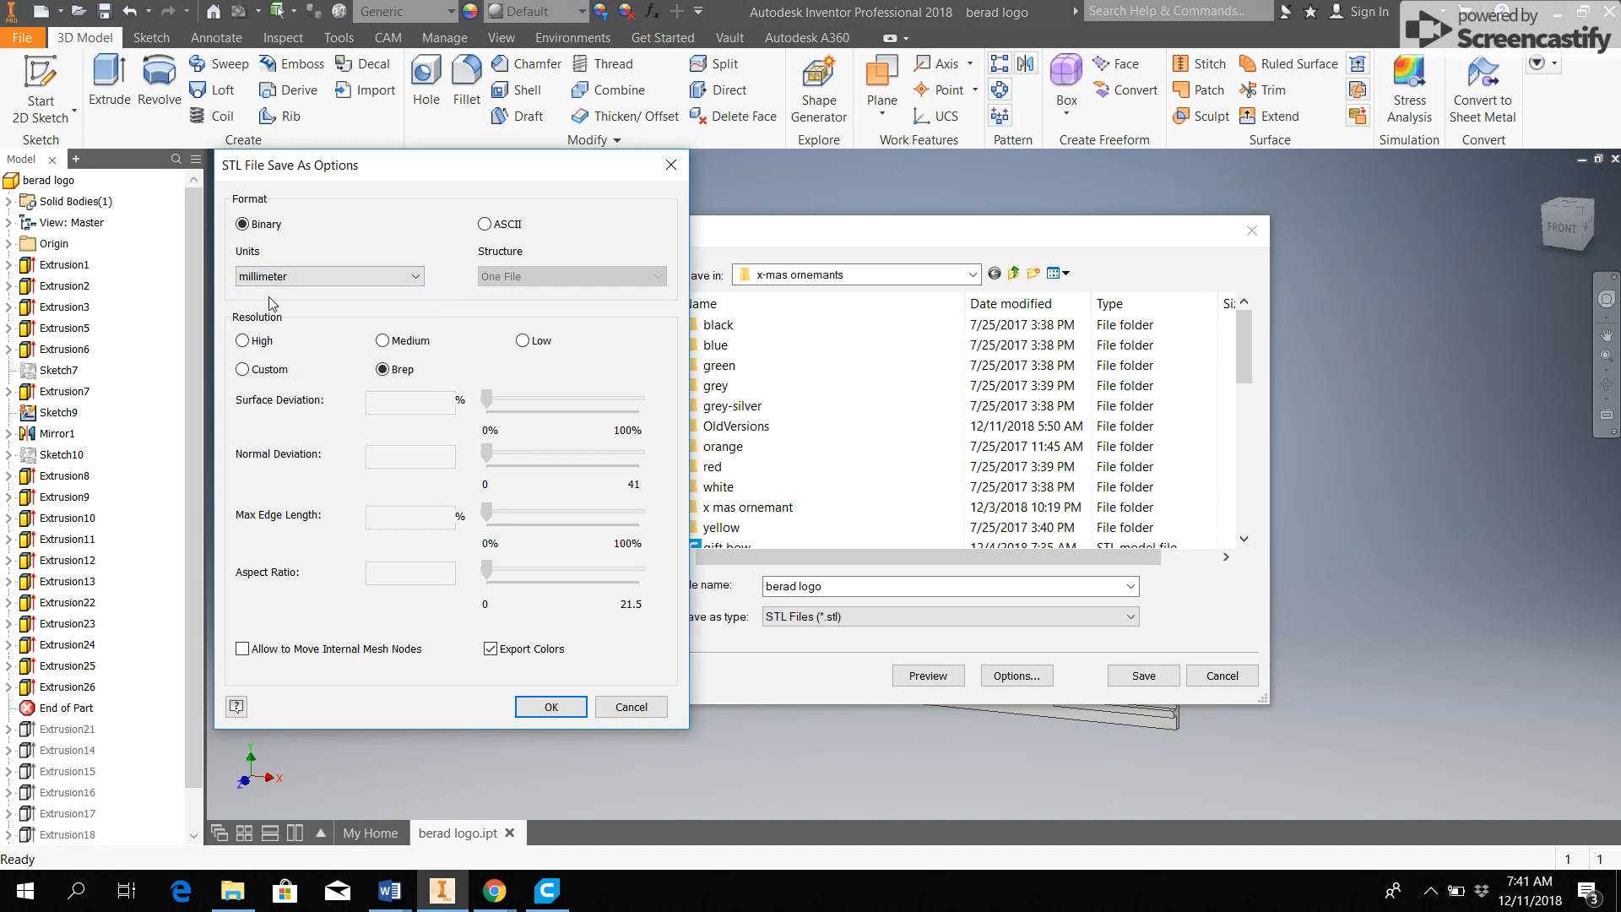
pyautogui.moveTo(326, 311)
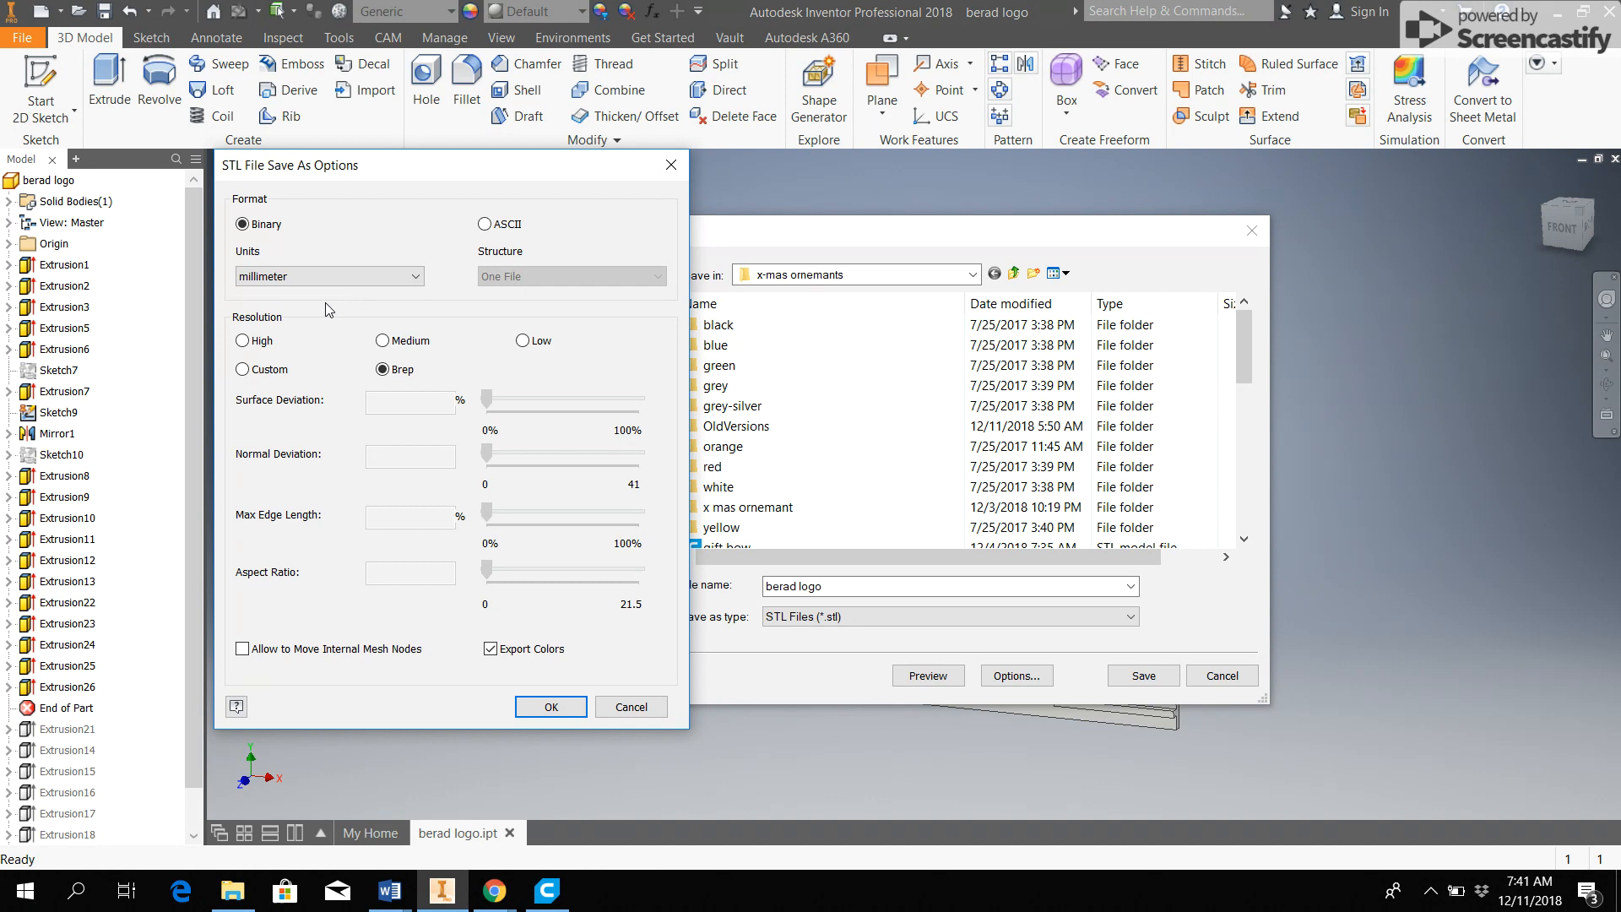
pyautogui.moveTo(333, 314)
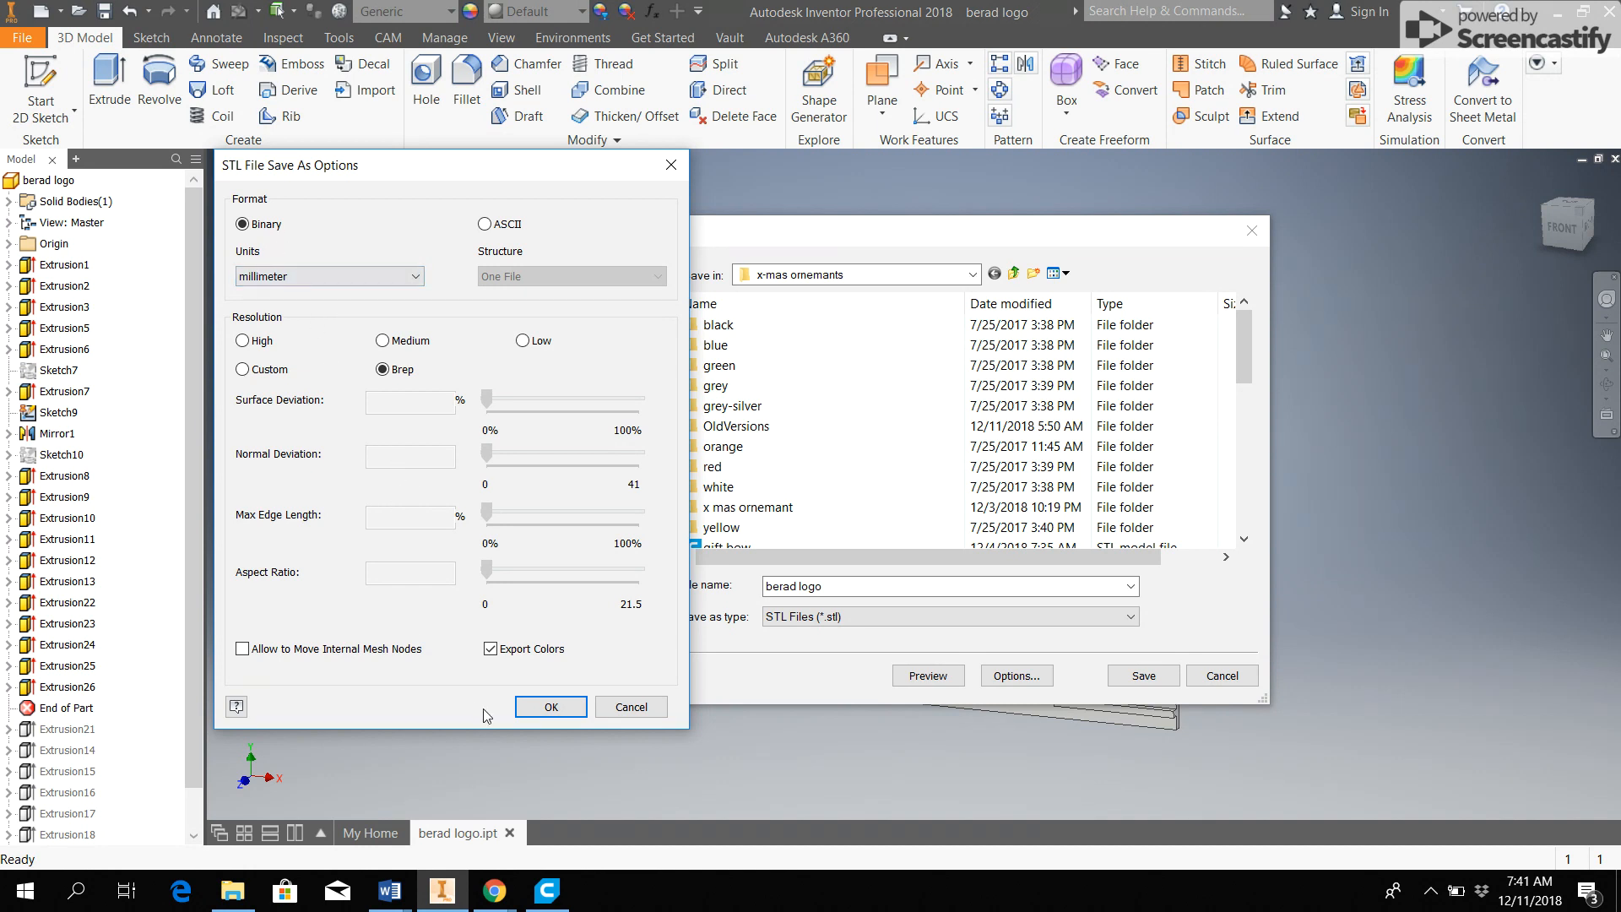
pyautogui.click(549, 706)
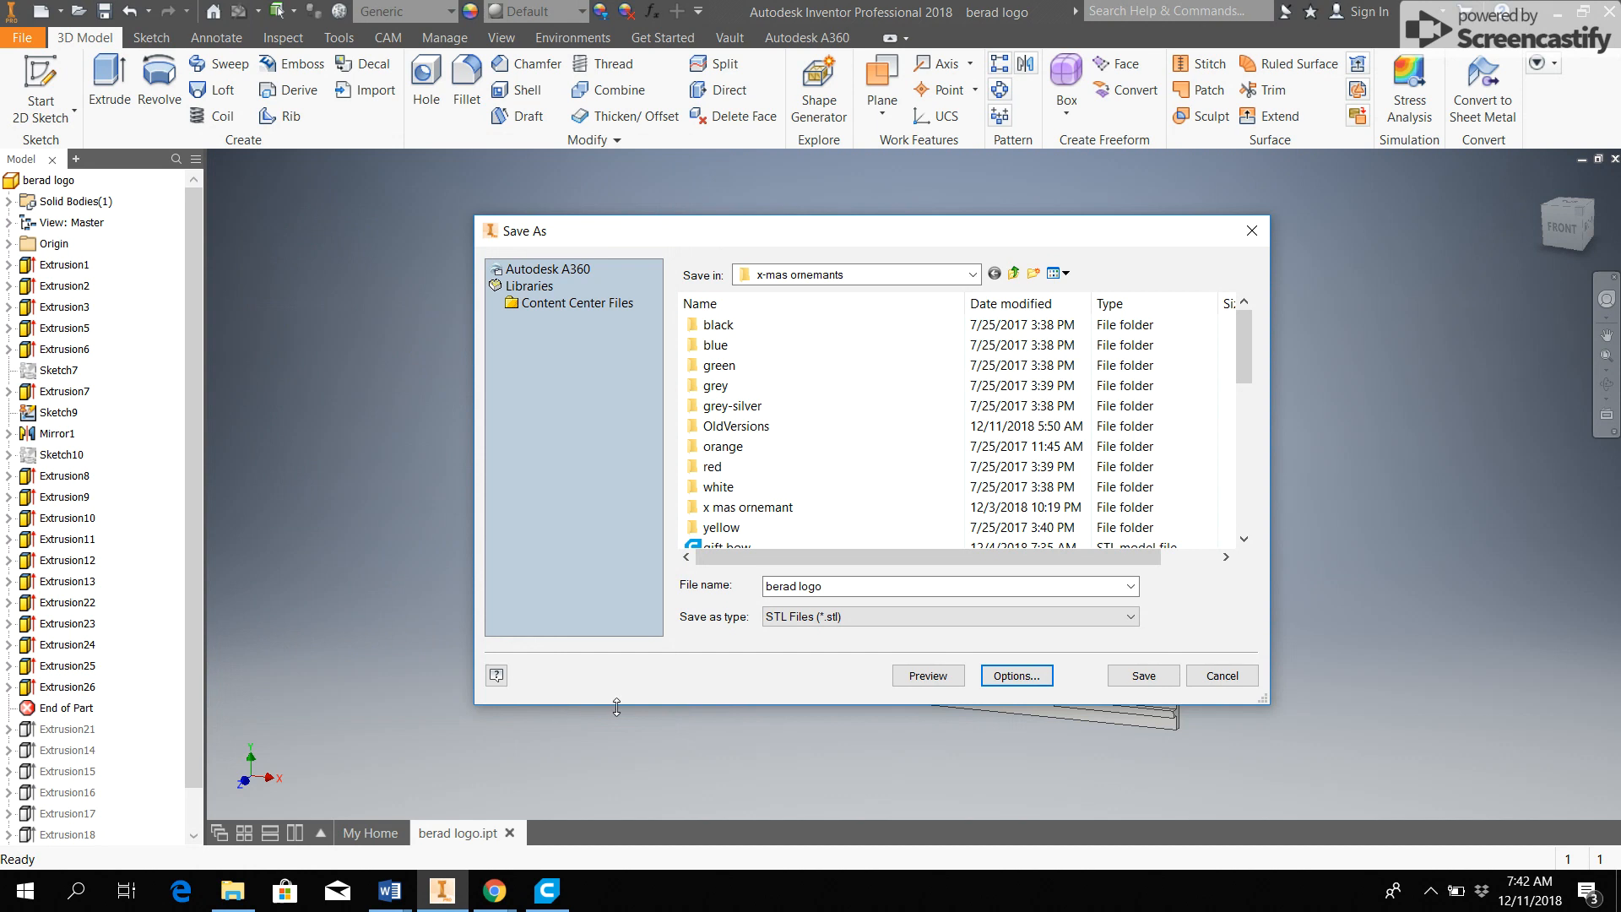
pyautogui.moveTo(1082, 708)
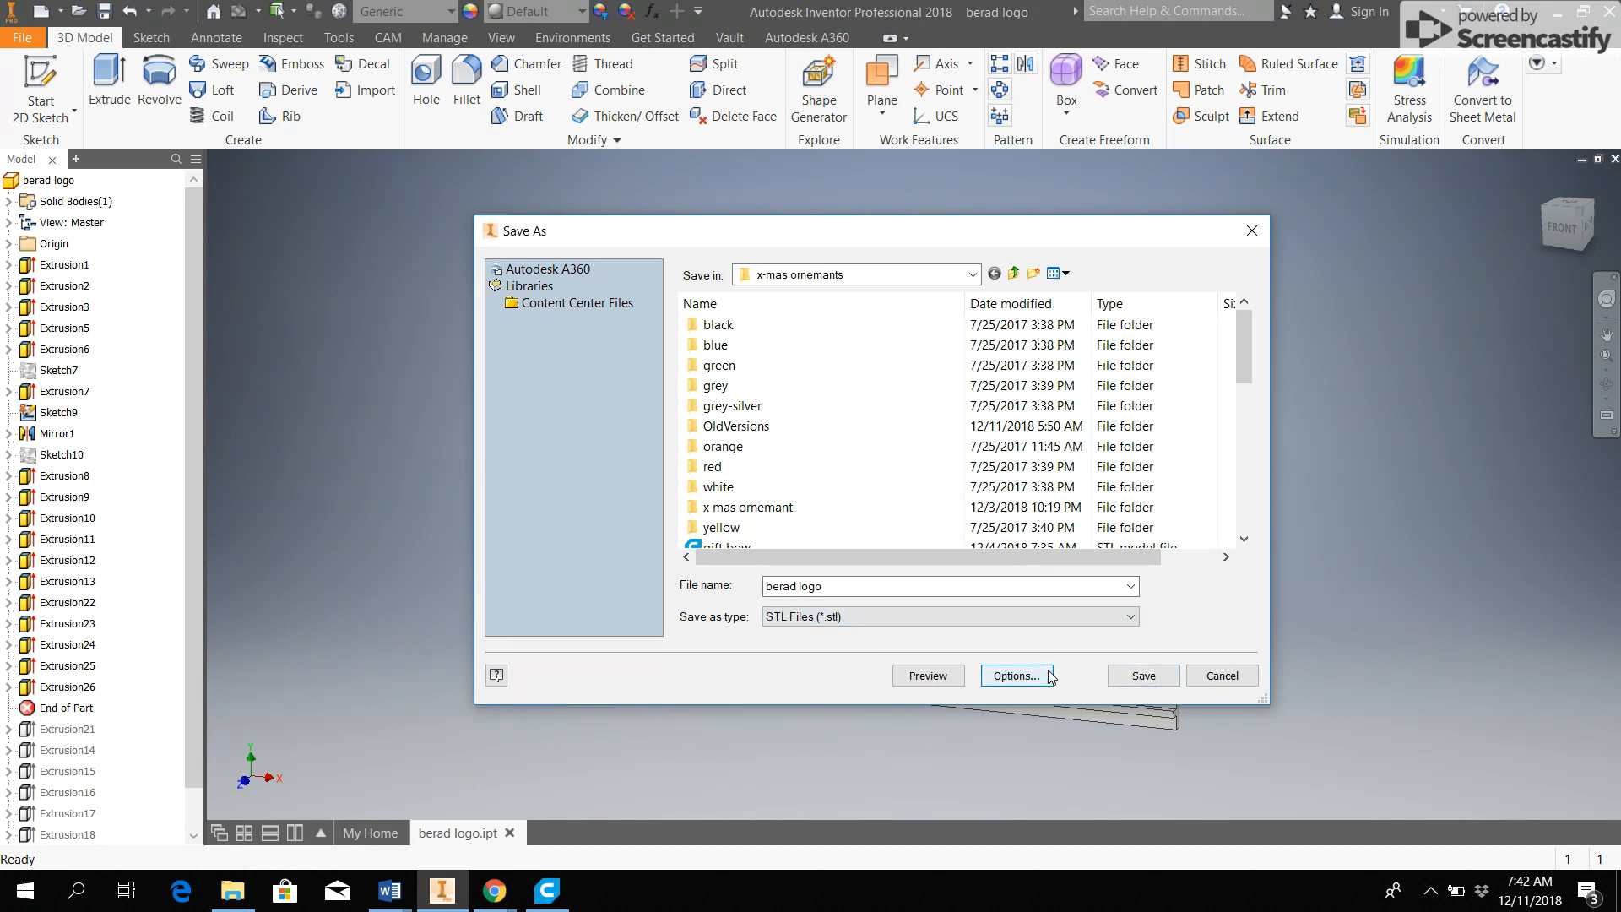
# Close the STL Save As dialog to return to the Santa-hat ornament model
pyautogui.click(1221, 675)
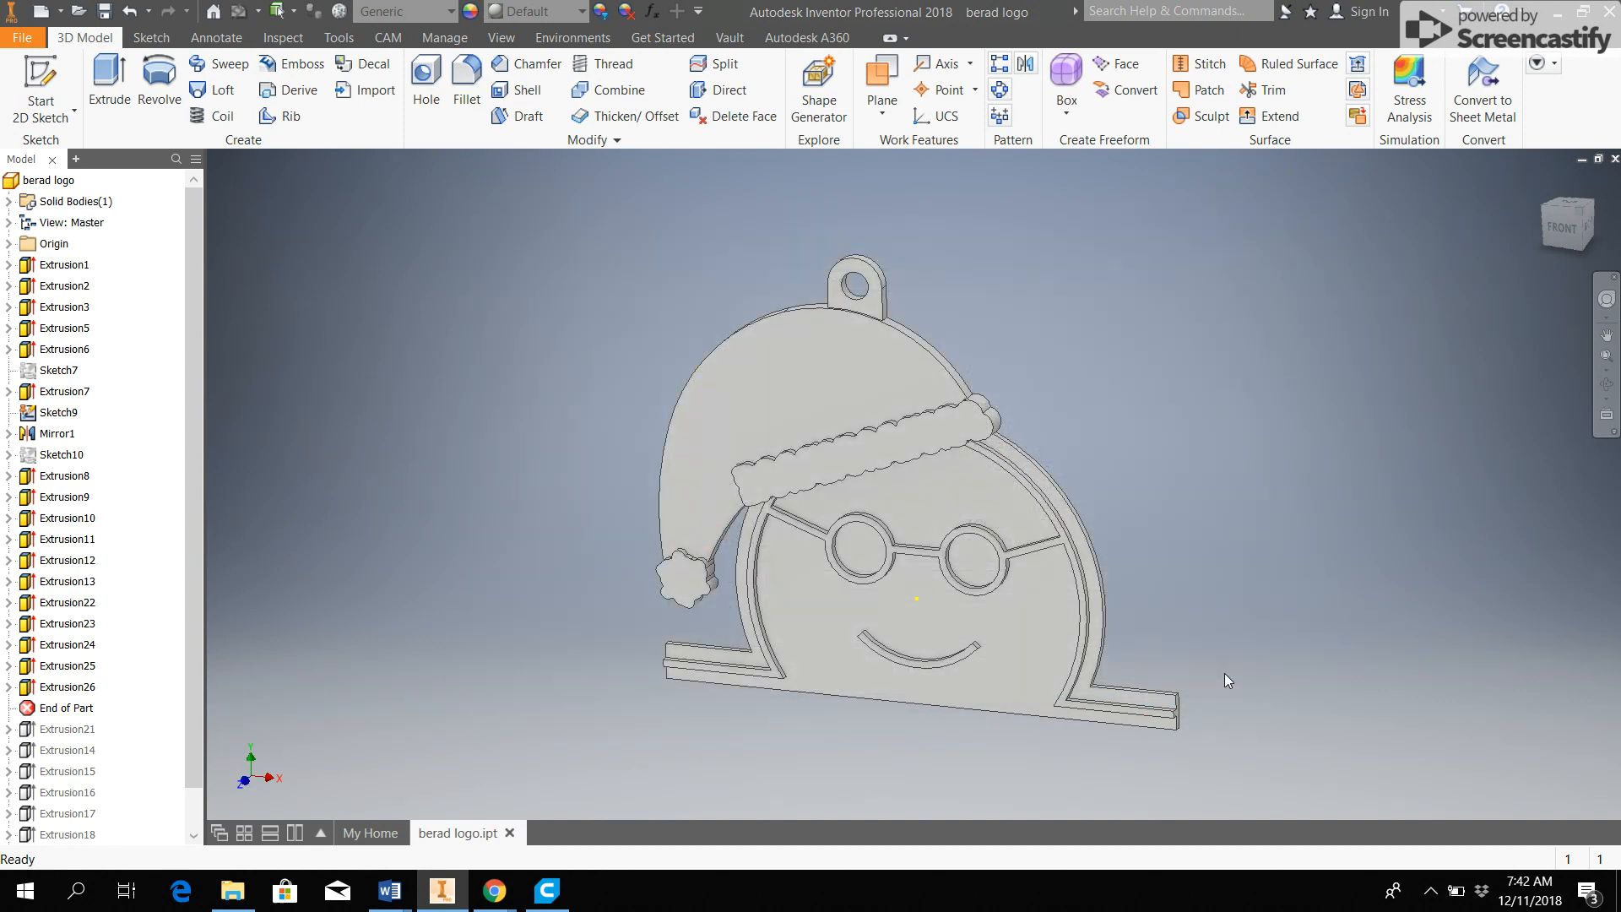
pyautogui.moveTo(1213, 684)
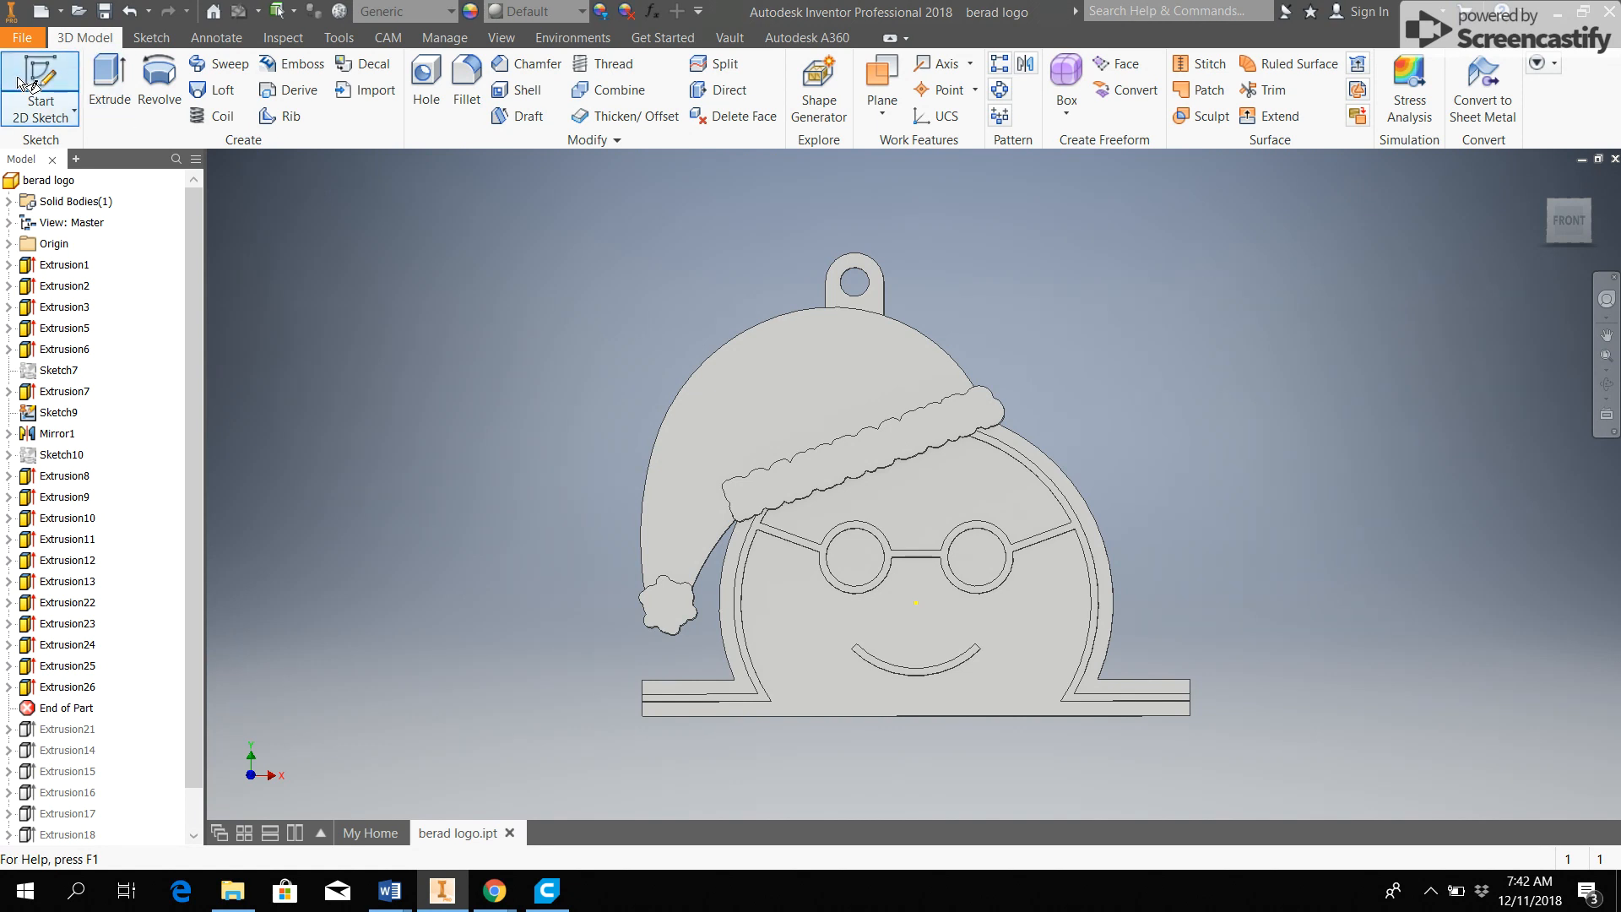
# Start a new 2D sketch on the ornament to trace the raised details
pyautogui.click(40, 84)
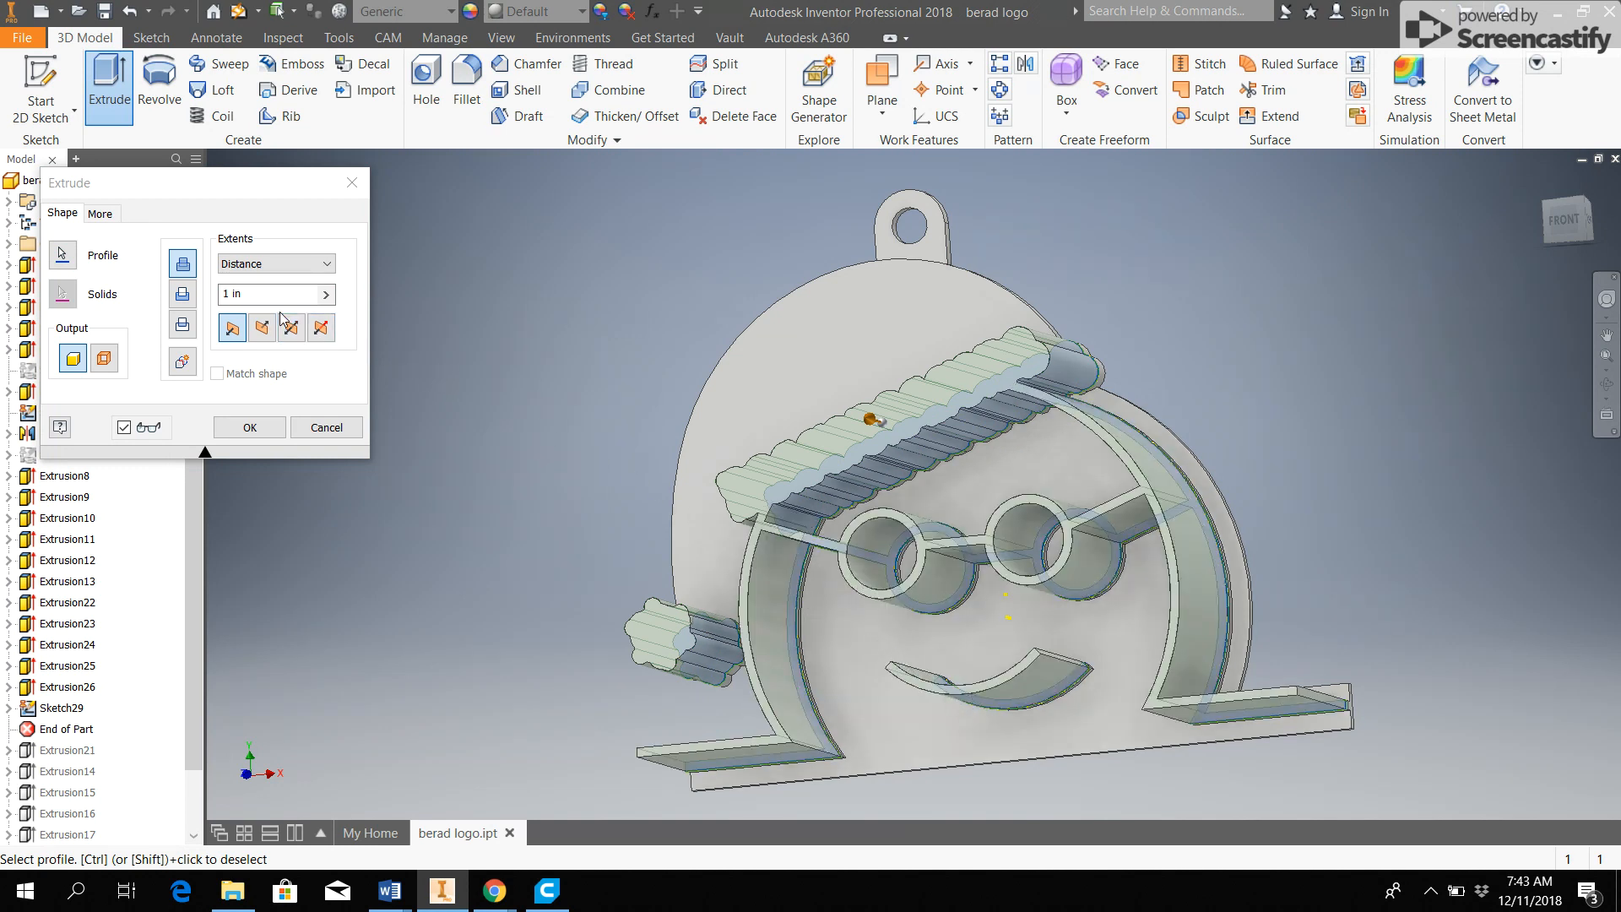
pyautogui.moveTo(182, 266)
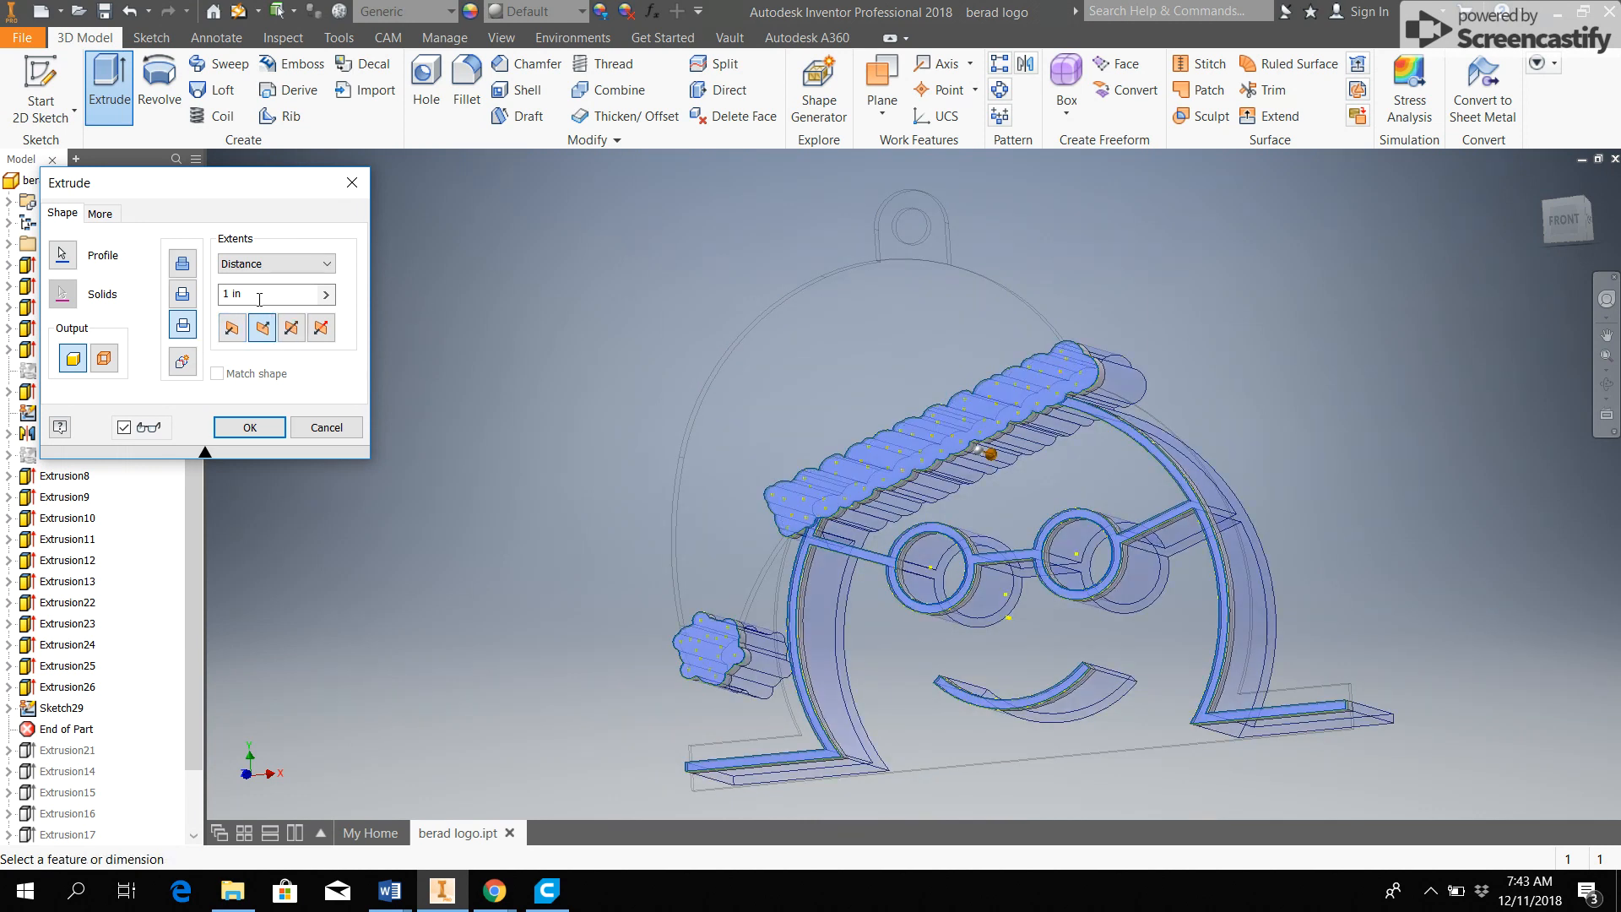
# Cut through All symmetrically, leaving only the brim, pom-pom, glasses, smile and face outline
pyautogui.click(275, 263)
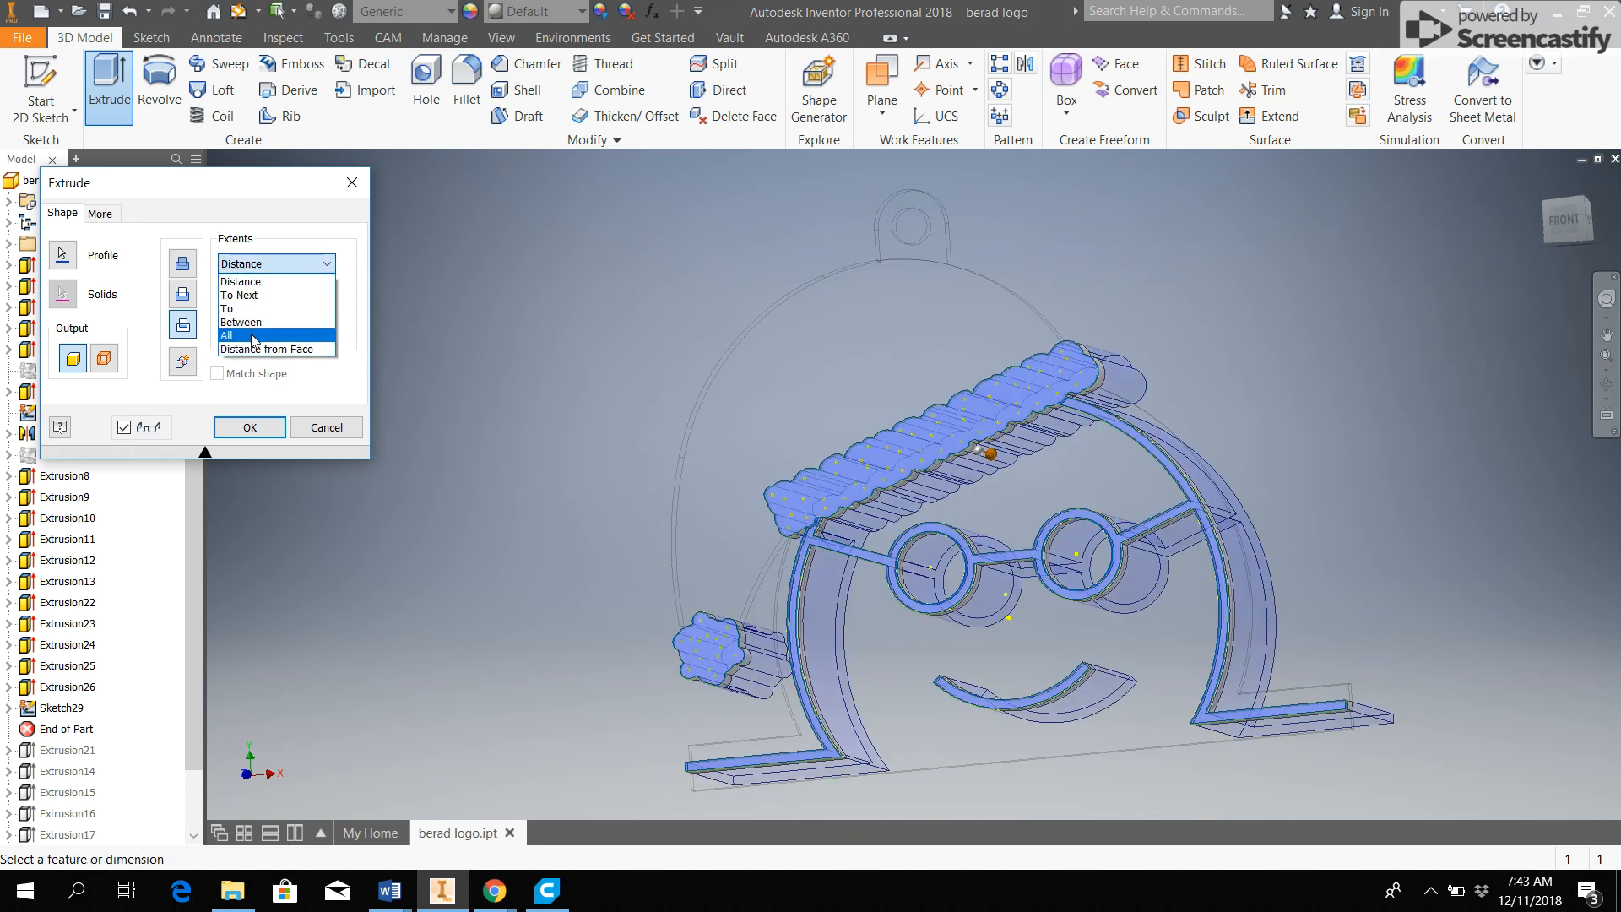
pyautogui.click(226, 336)
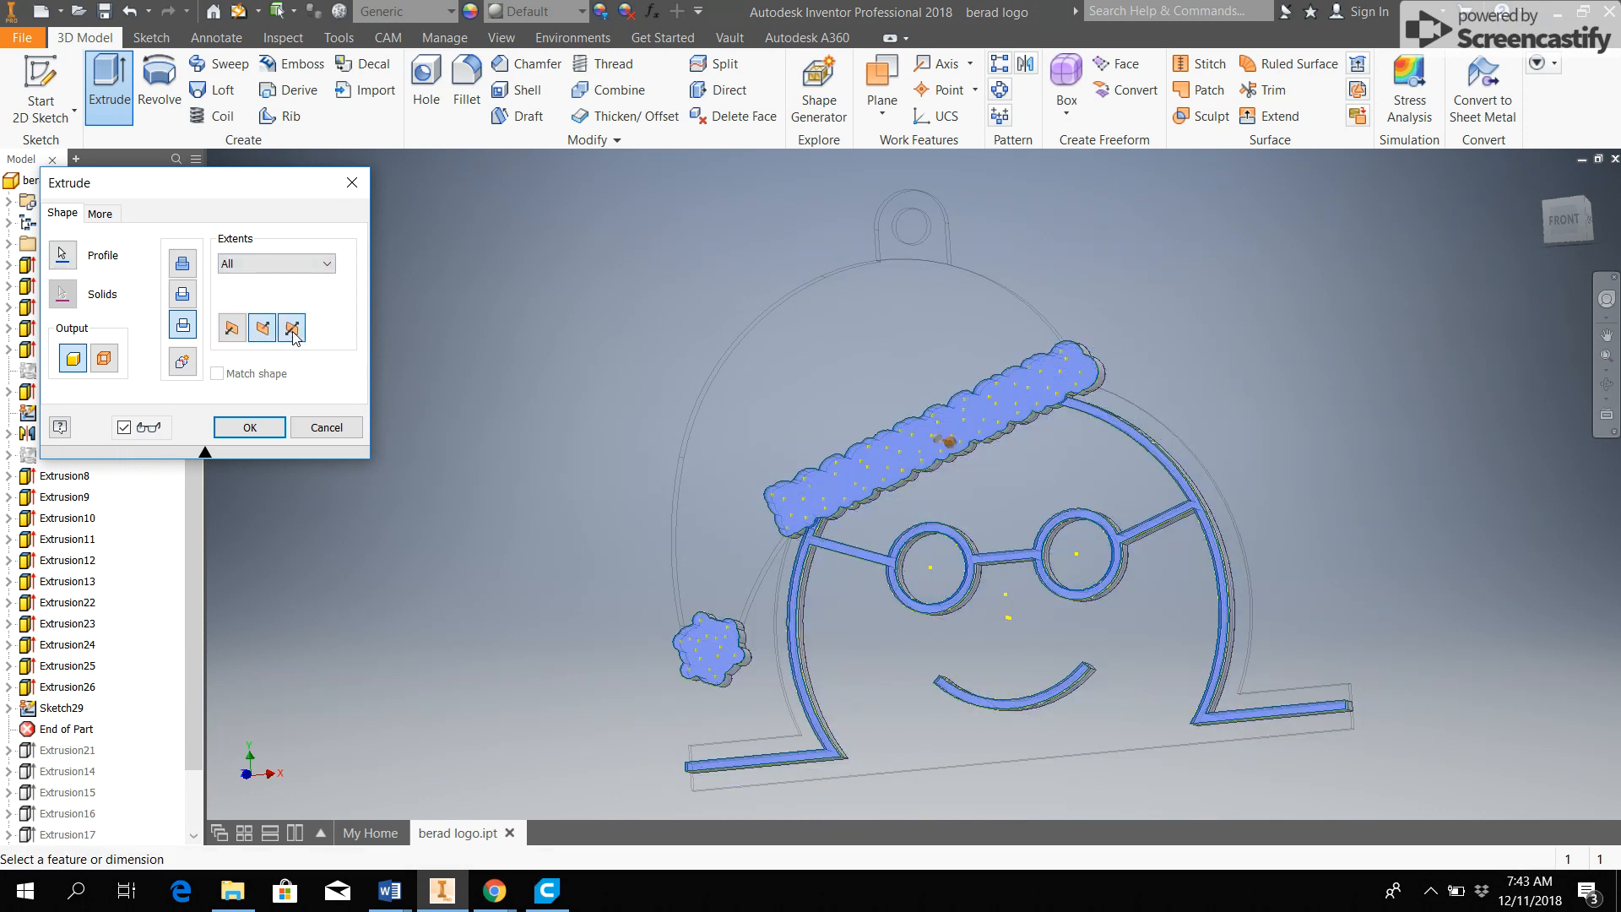
pyautogui.click(292, 328)
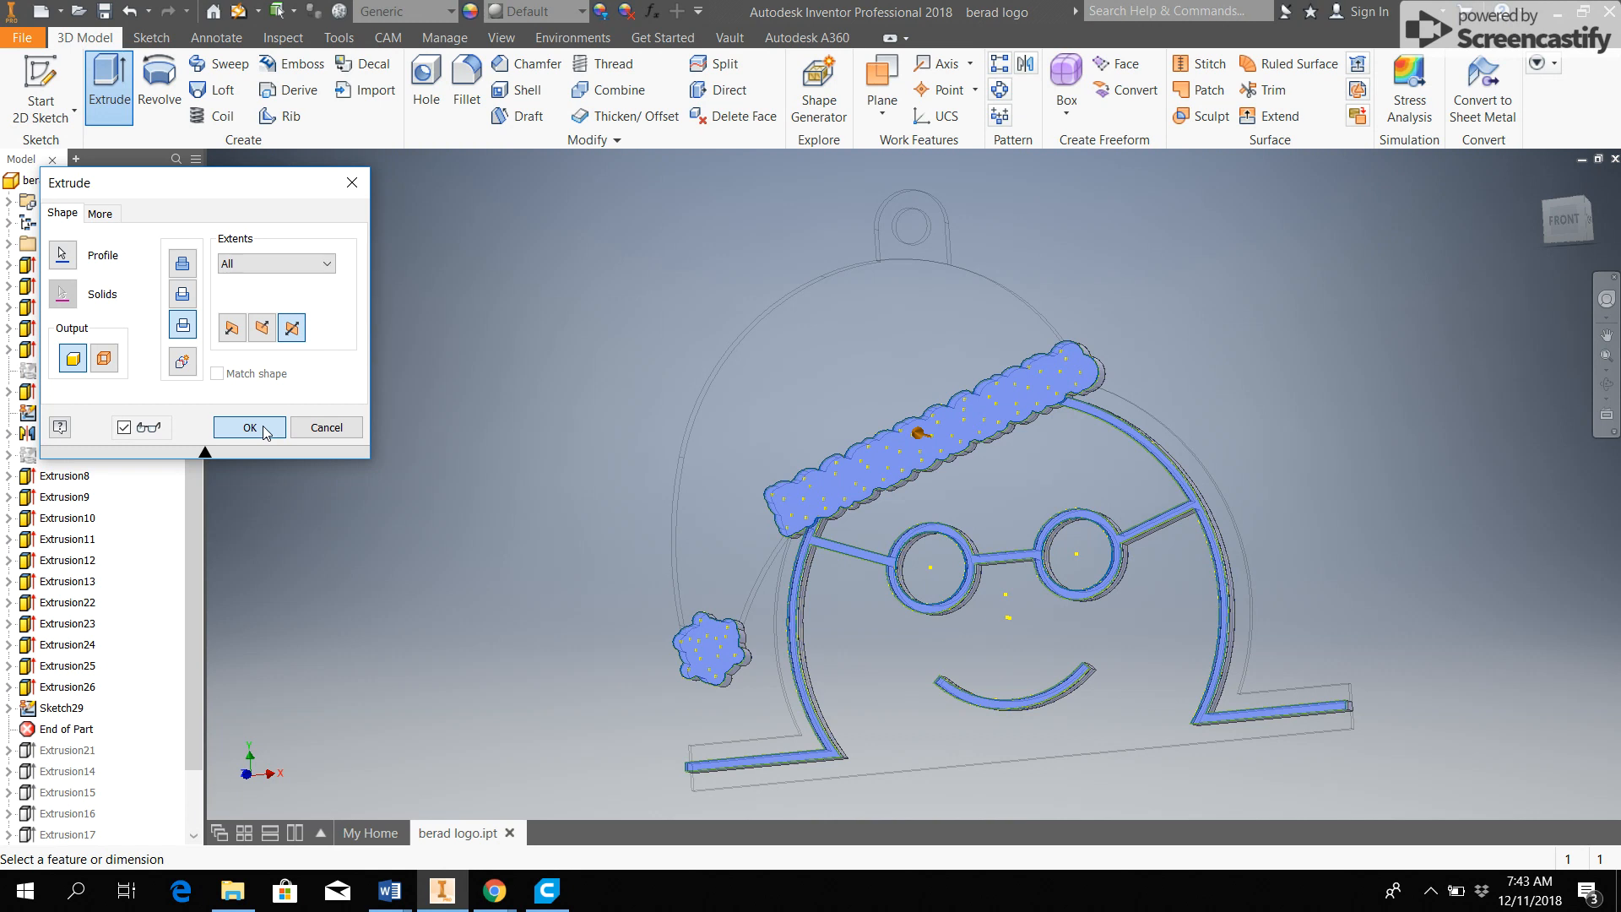
pyautogui.click(248, 427)
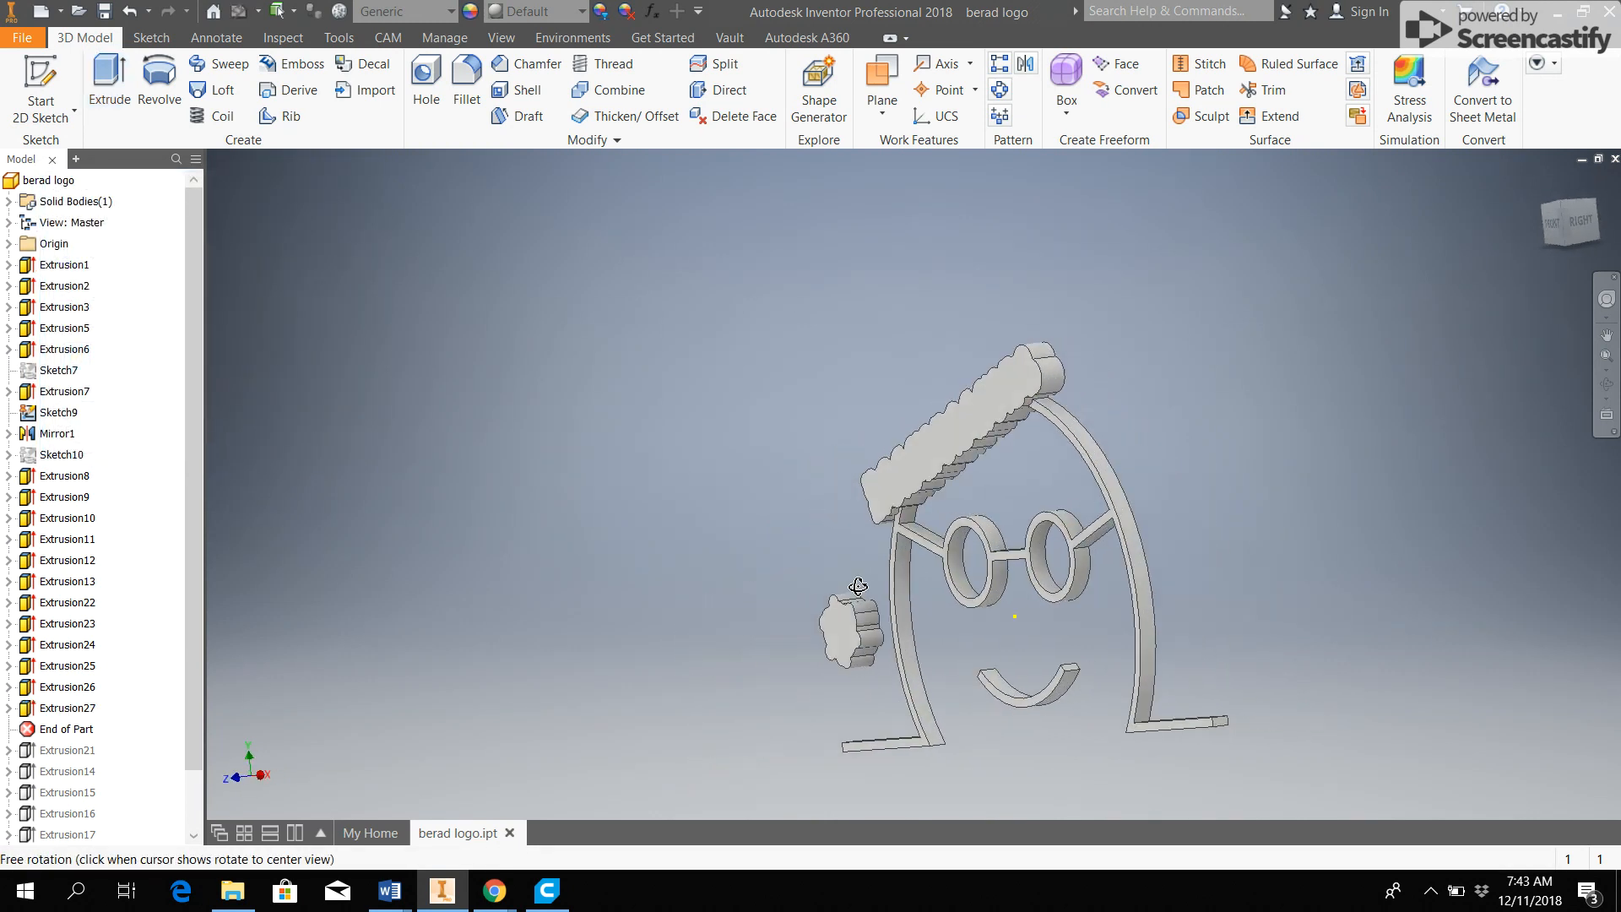
# Orbit the trimmed ornament back to a front view of the raised details
pyautogui.moveTo(857, 586); pyautogui.dragTo(1198, 509)
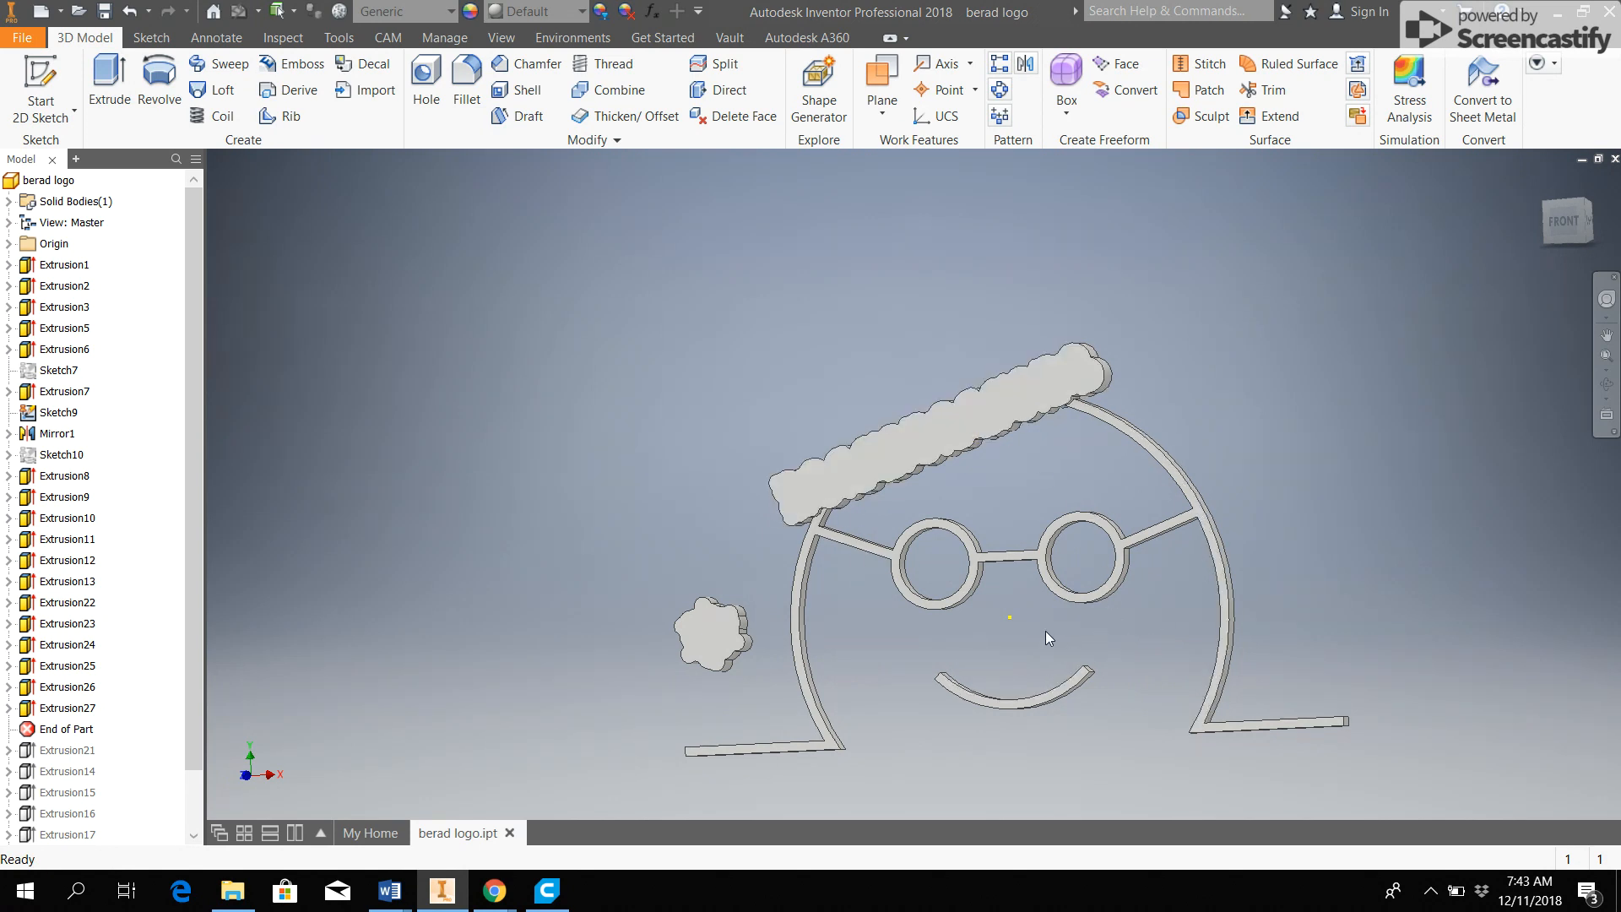
pyautogui.moveTo(22, 37)
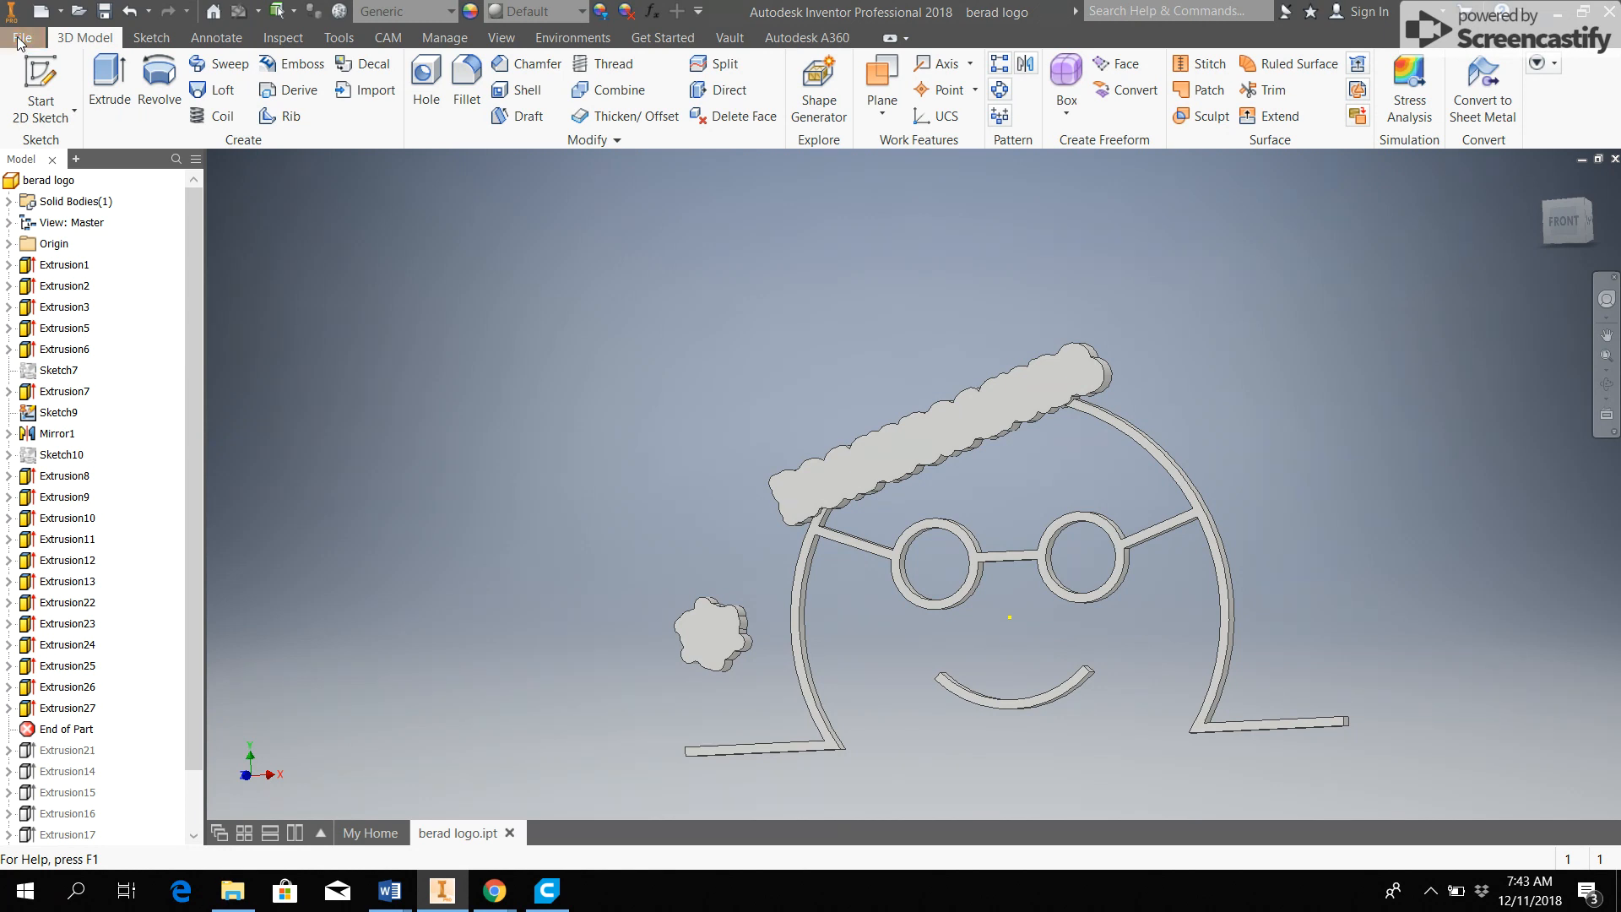
# Start a CAD-format export with millimeter STL options and STL kept as the file type
pyautogui.click(22, 38)
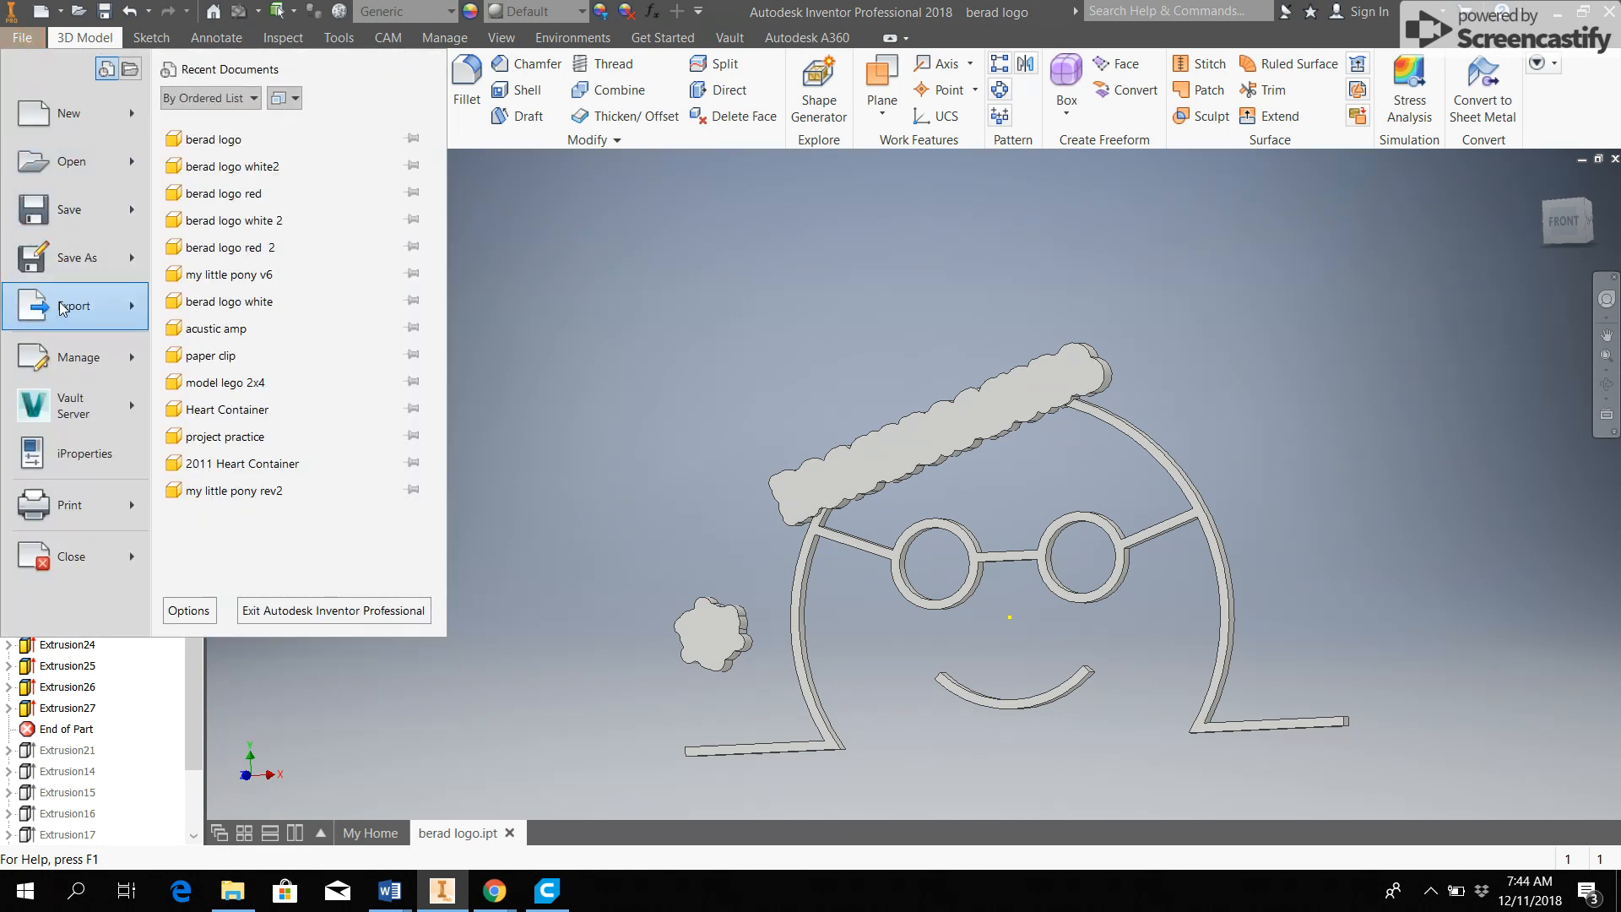
pyautogui.click(75, 306)
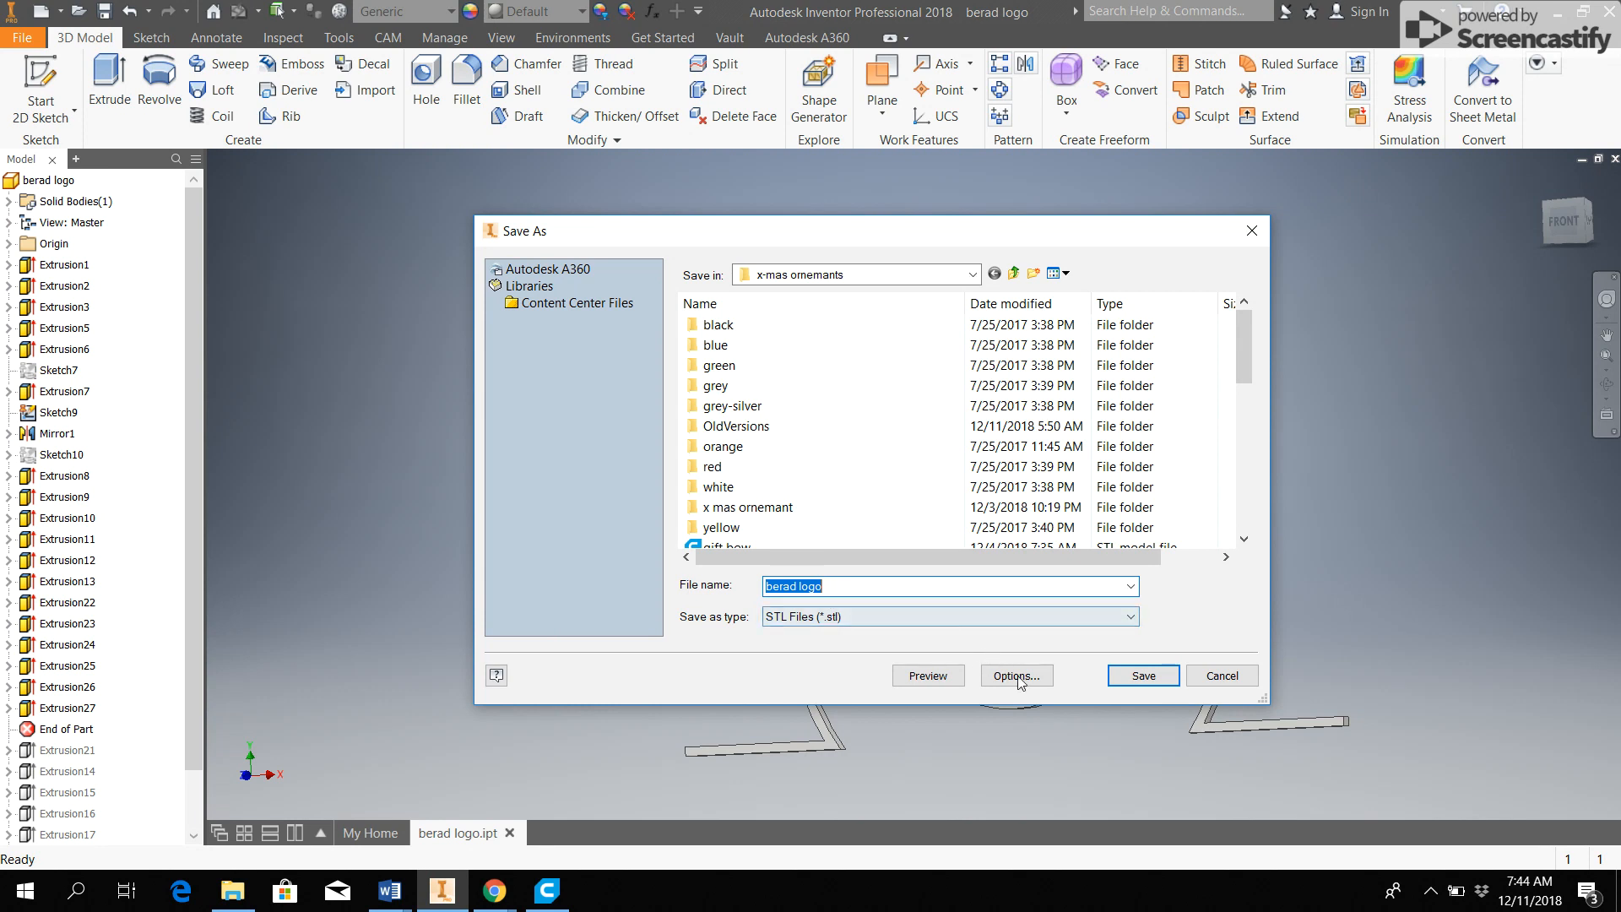
pyautogui.click(1015, 675)
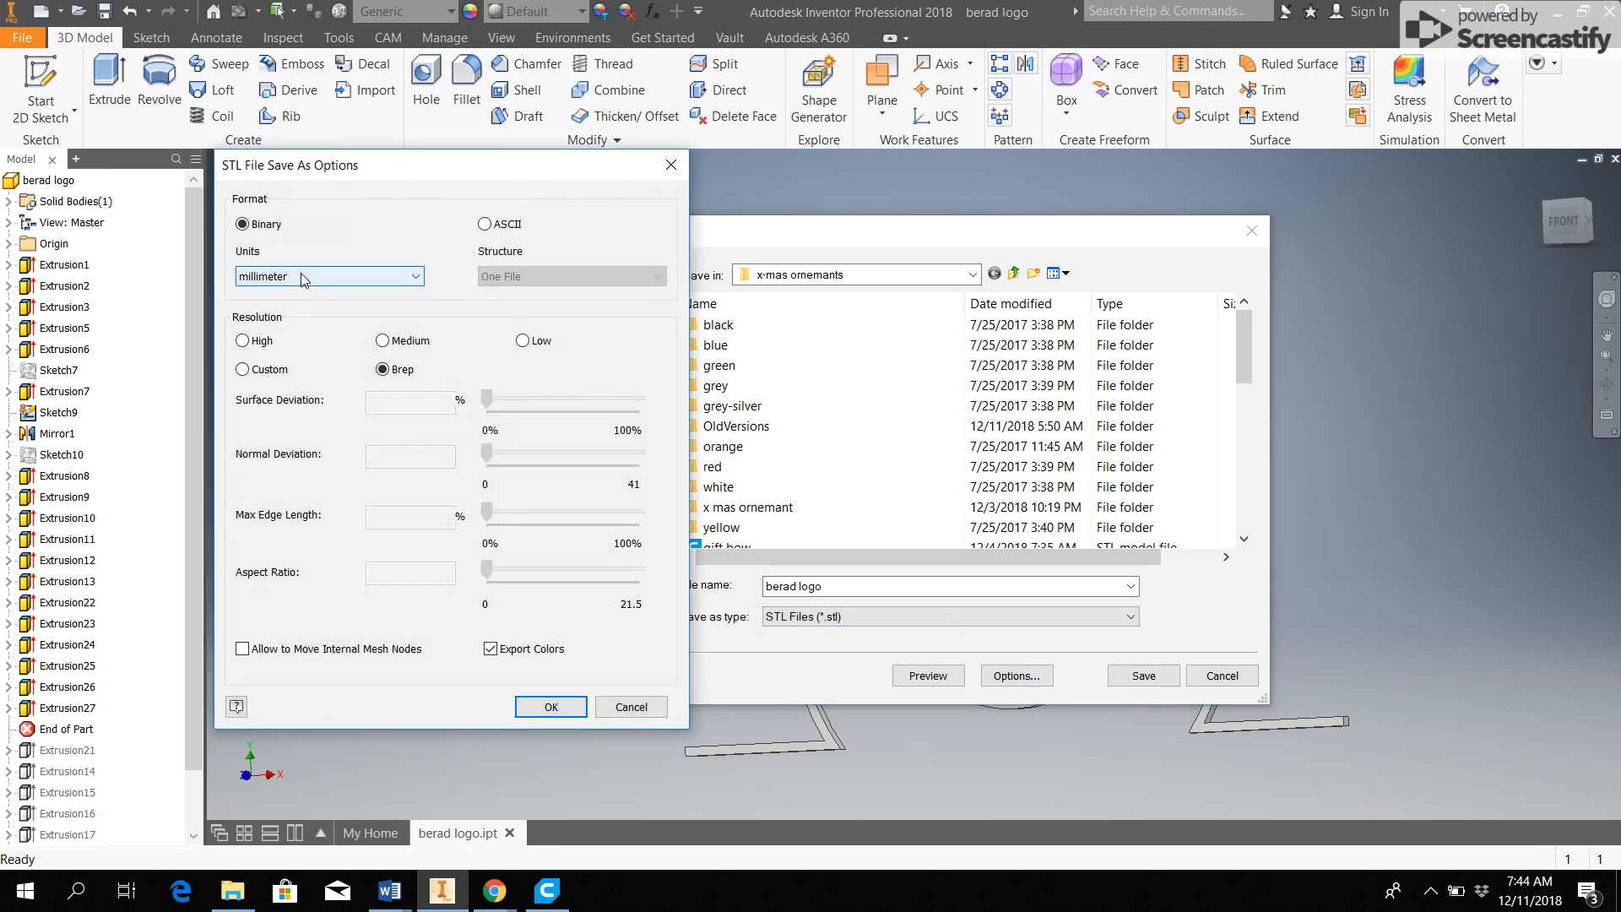
pyautogui.click(551, 706)
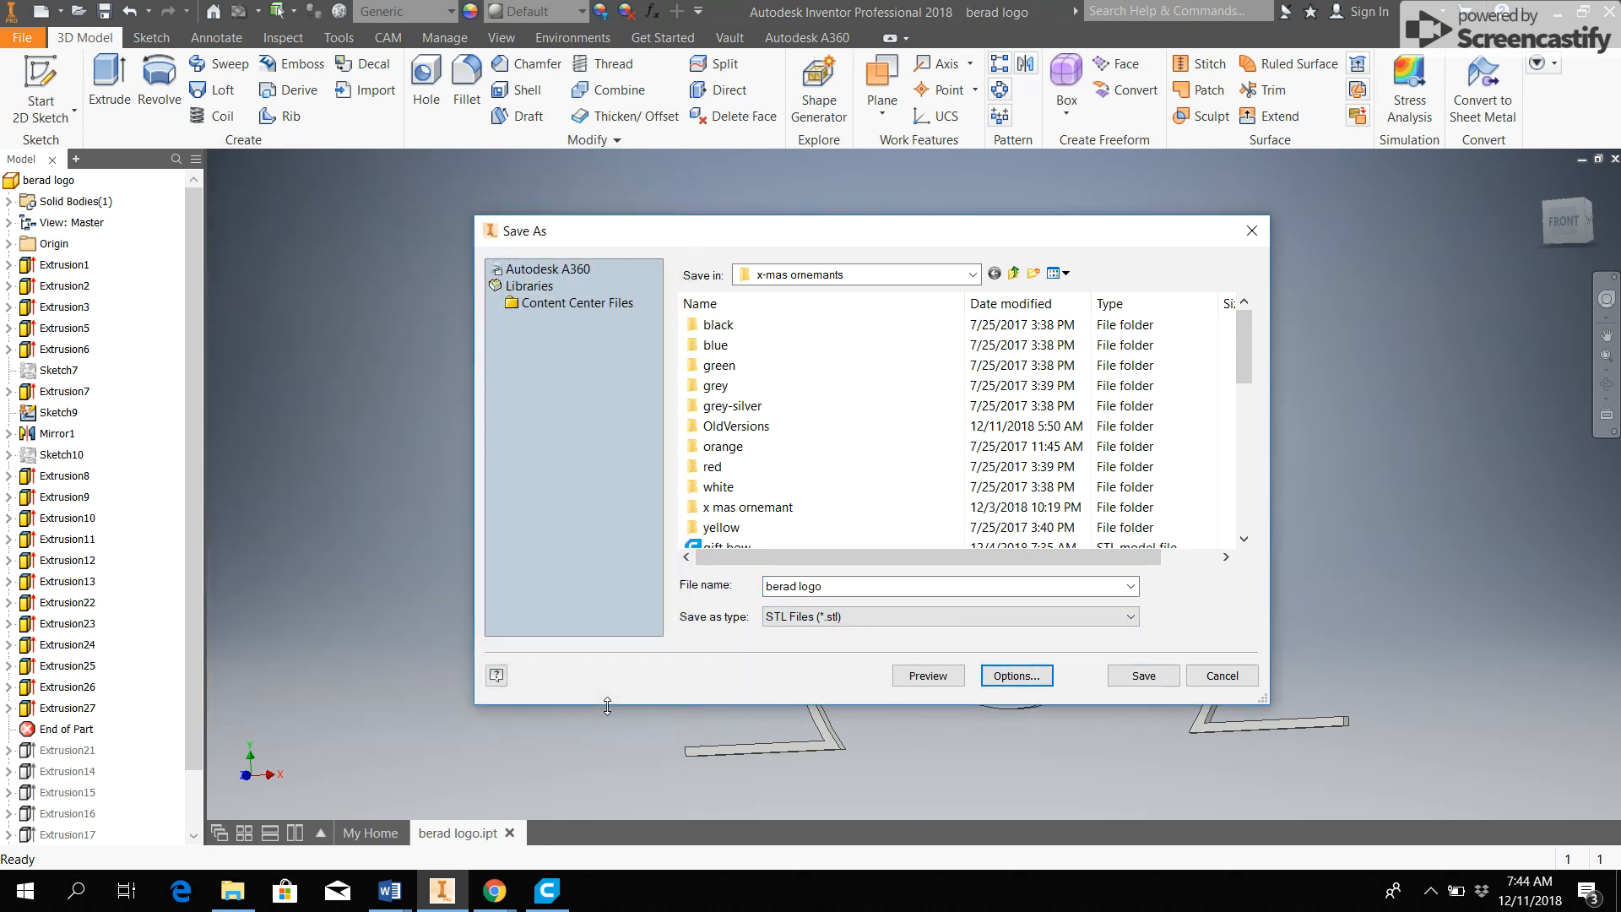
pyautogui.click(1129, 616)
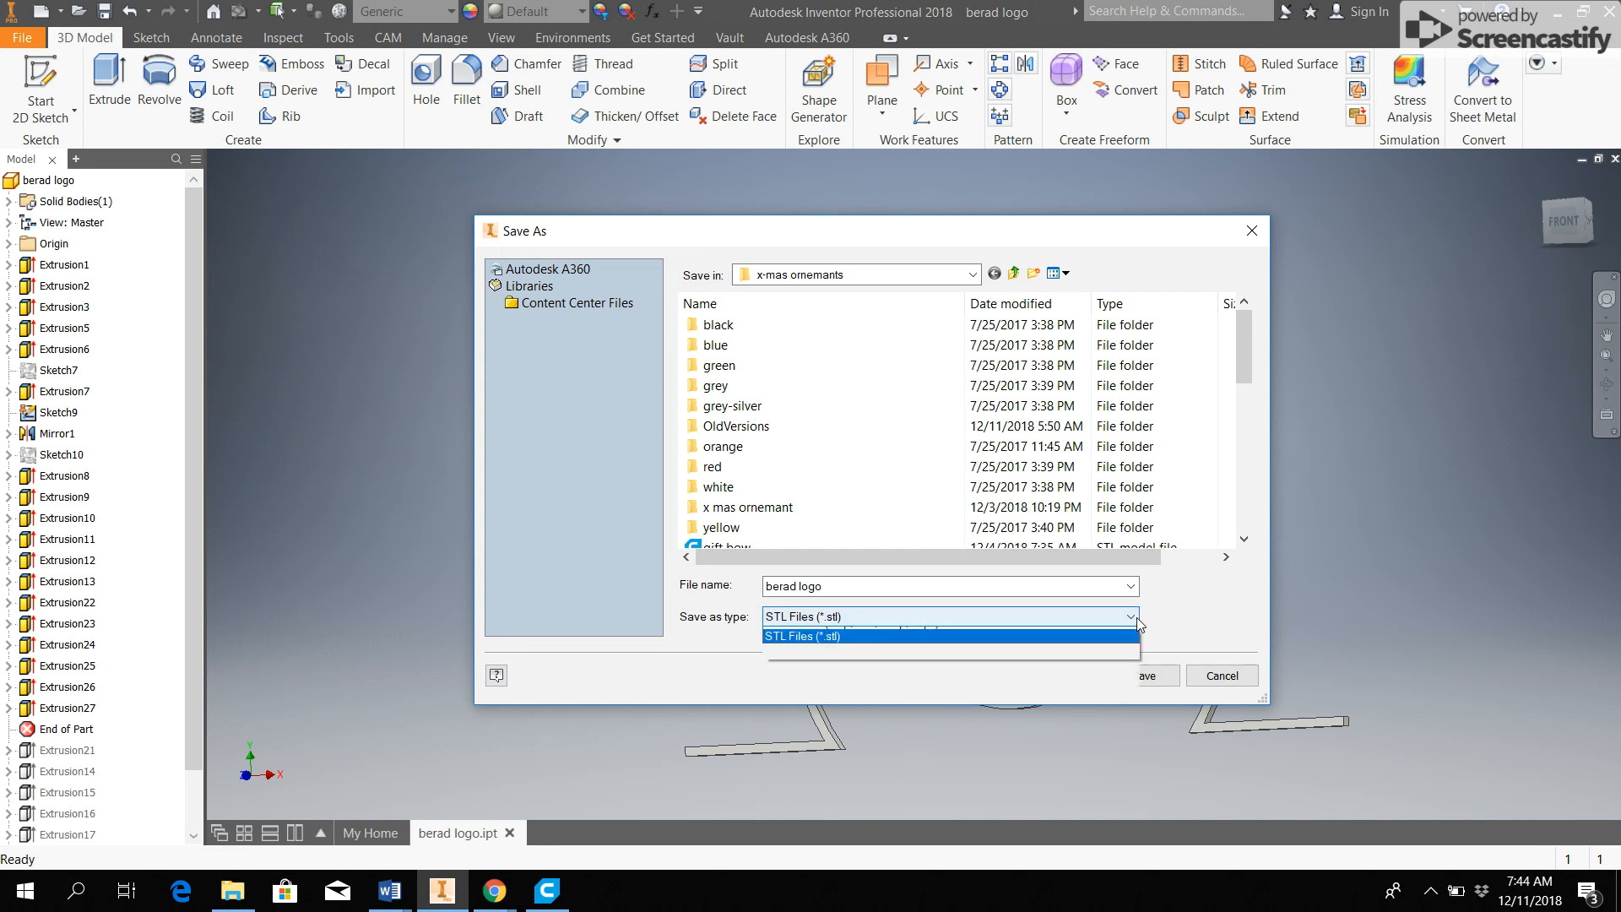
pyautogui.click(804, 636)
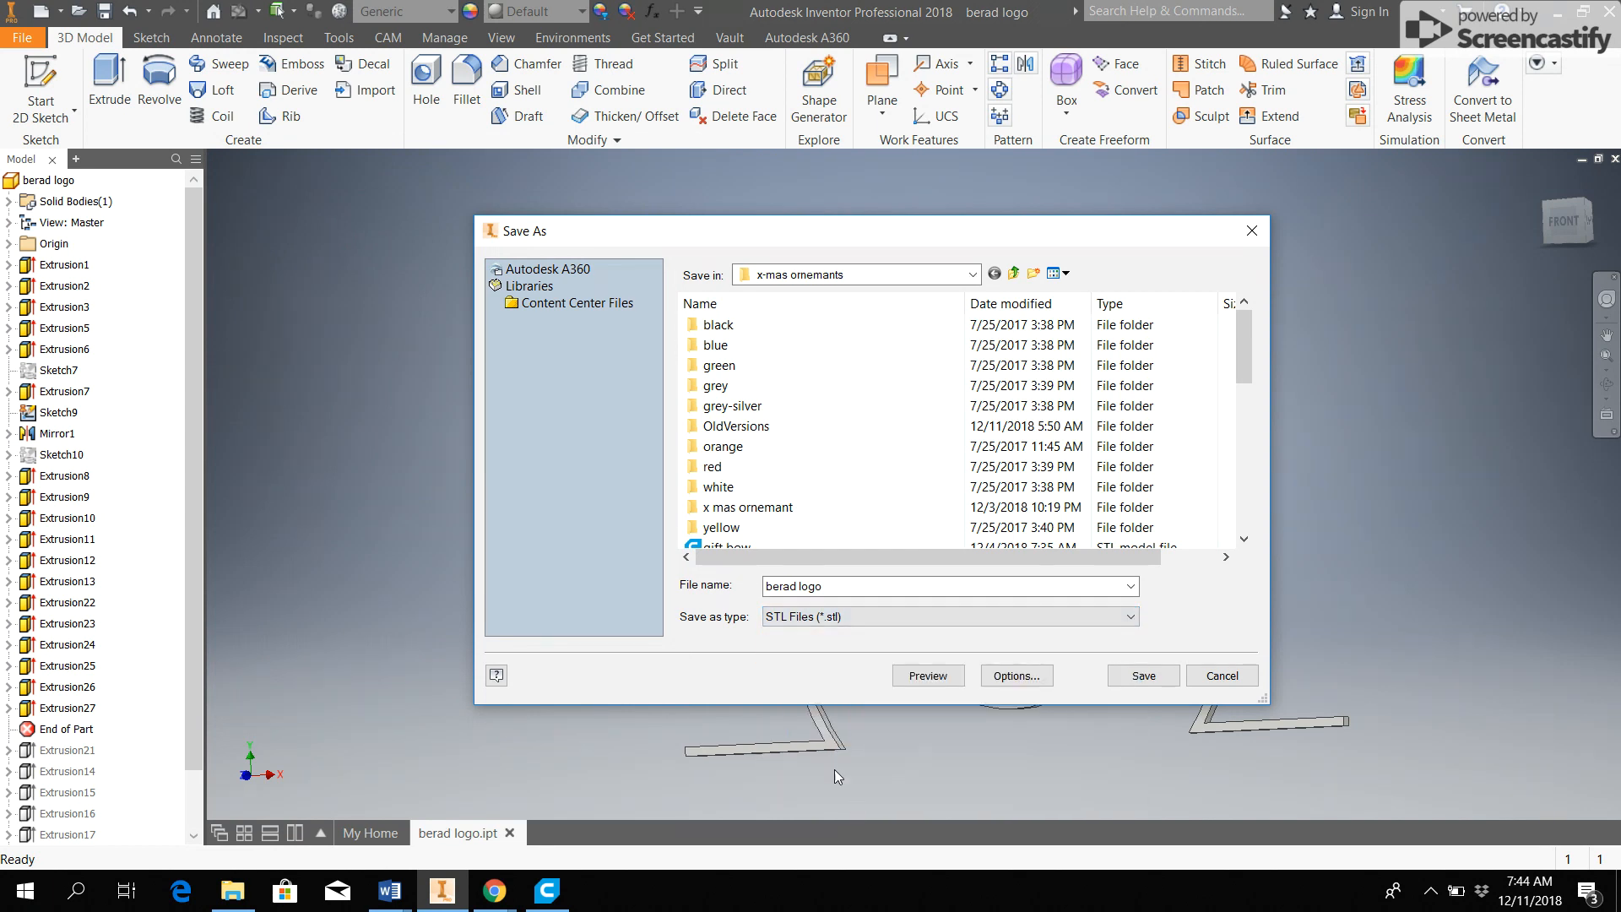
# Name the export 'berad logo white' and save the raised details as STL
pyautogui.click(840, 586)
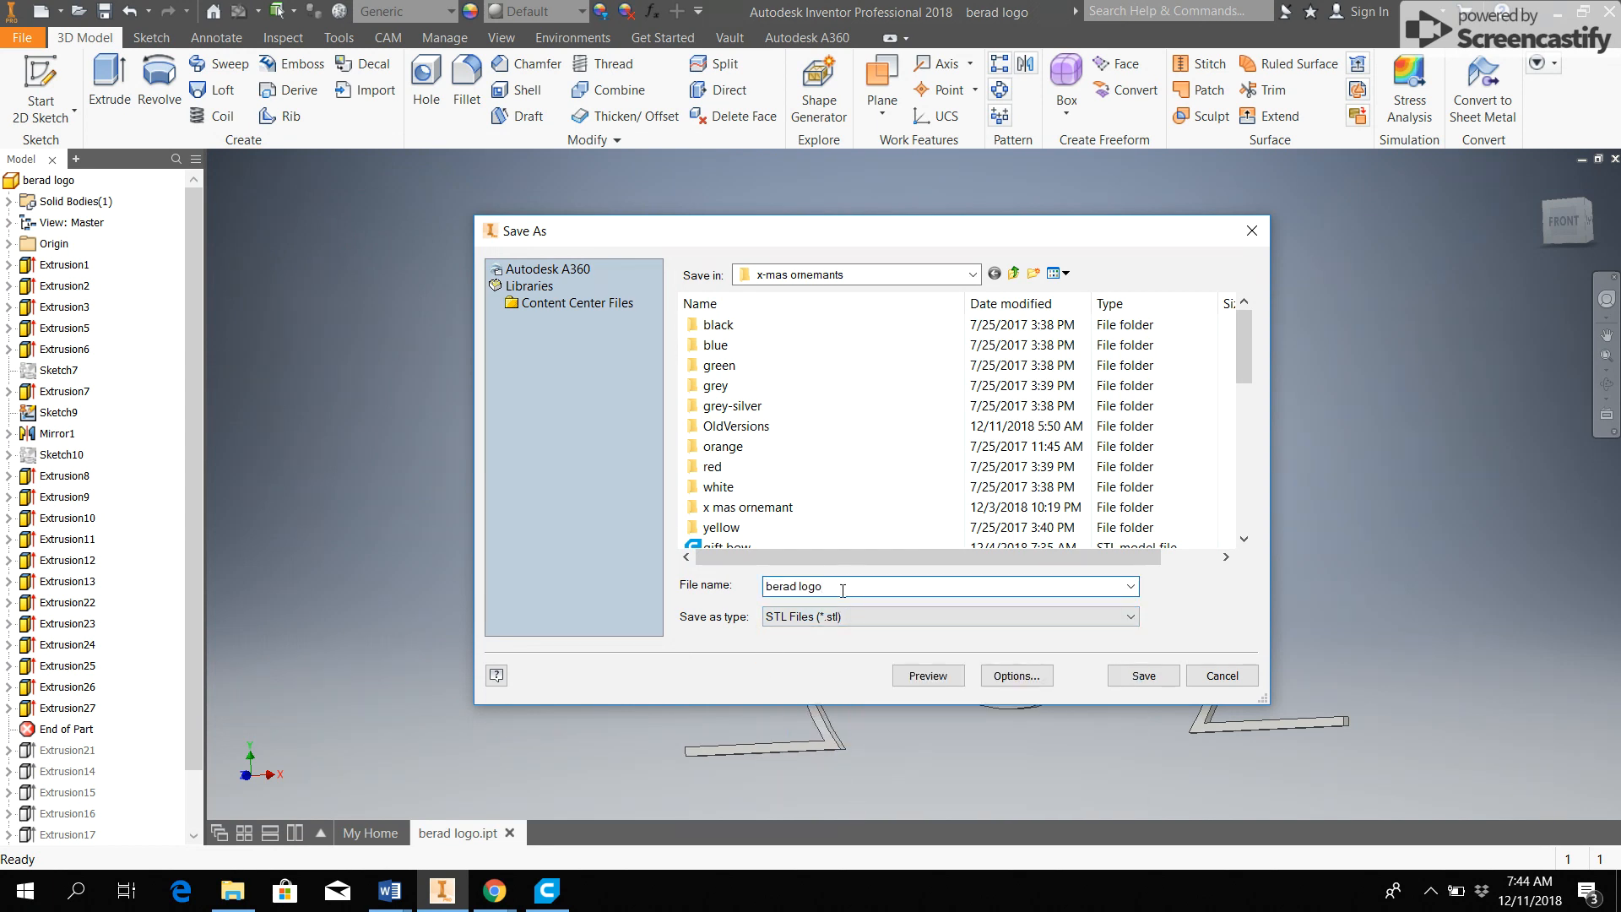
pyautogui.write('whit')
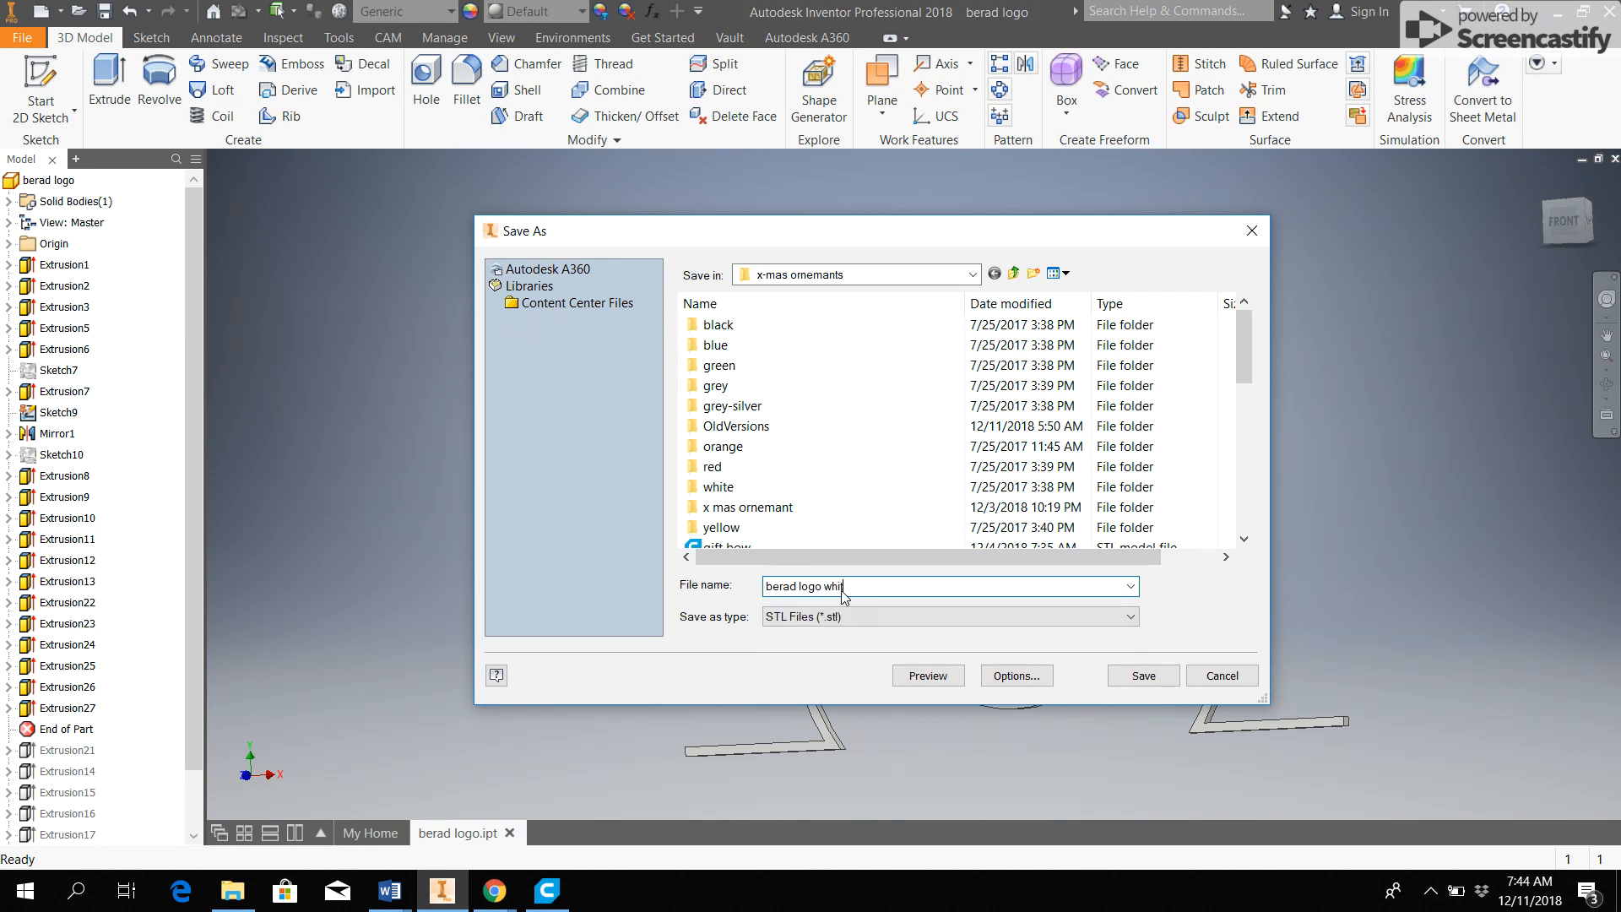
pyautogui.write('te')
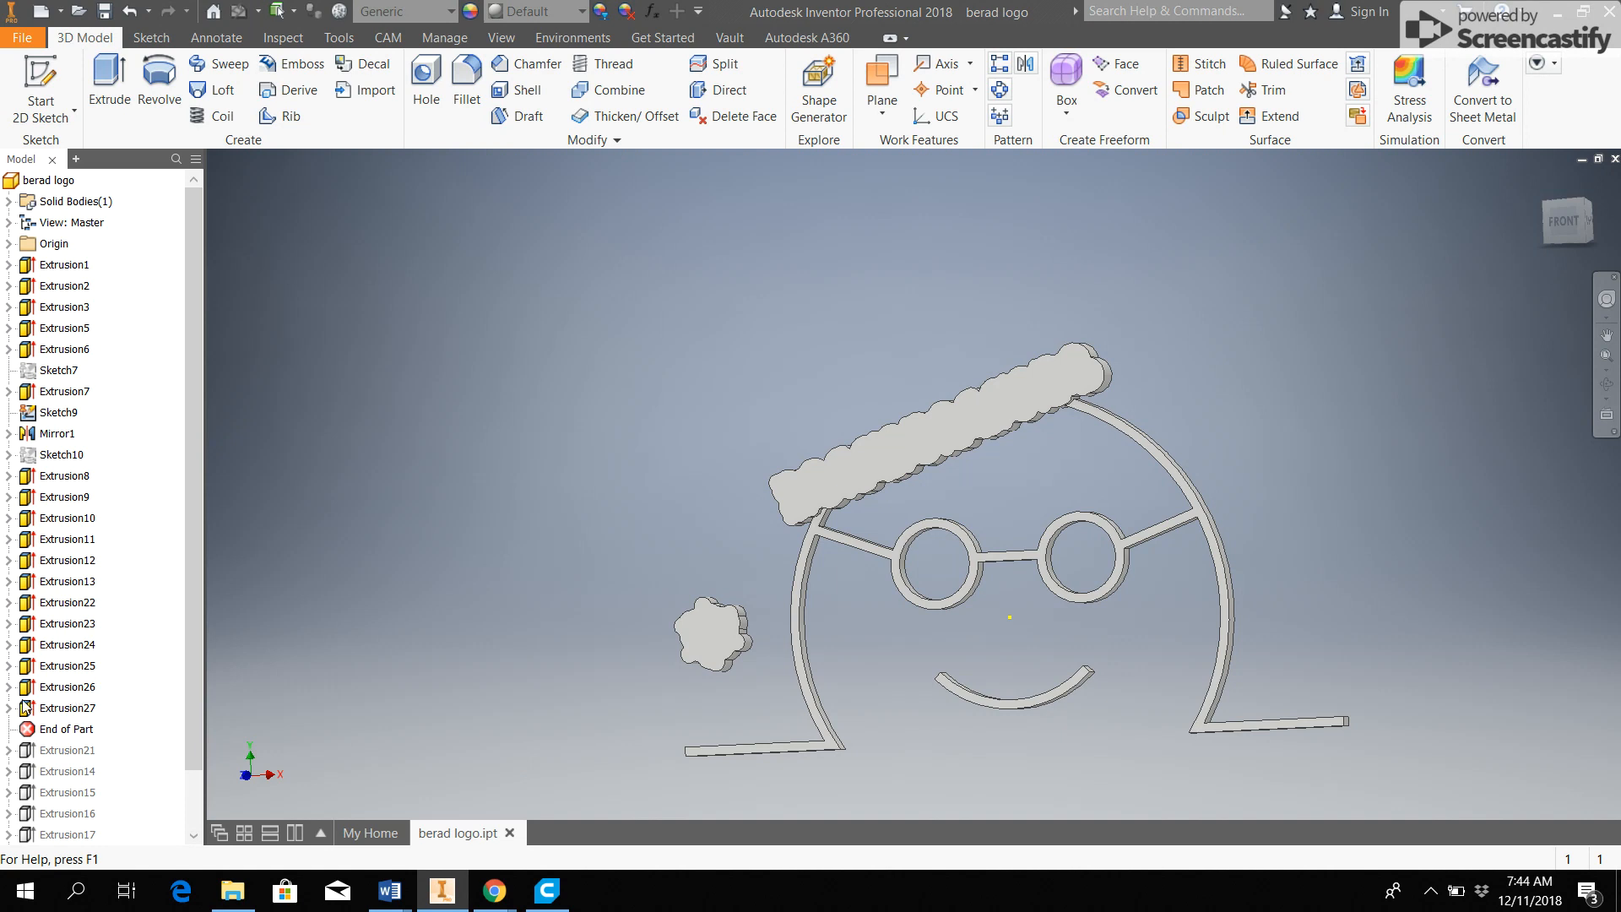
# Edit Extrusion27 to Cut, leaving the hat and face background with the details recessed
pyautogui.click(65, 707)
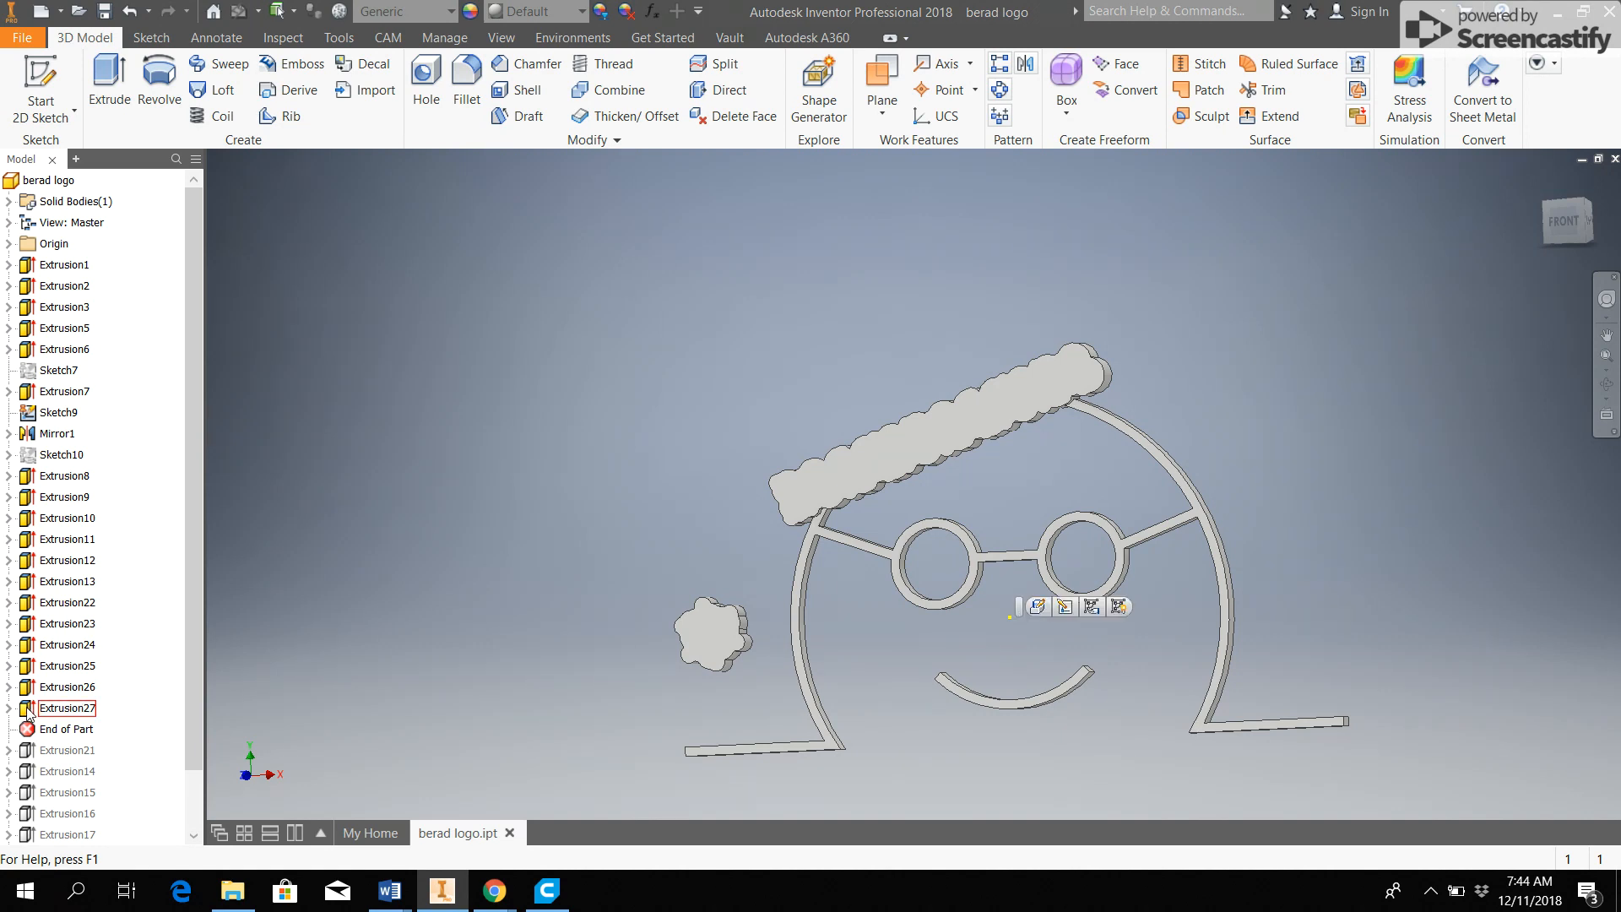
pyautogui.click(67, 708)
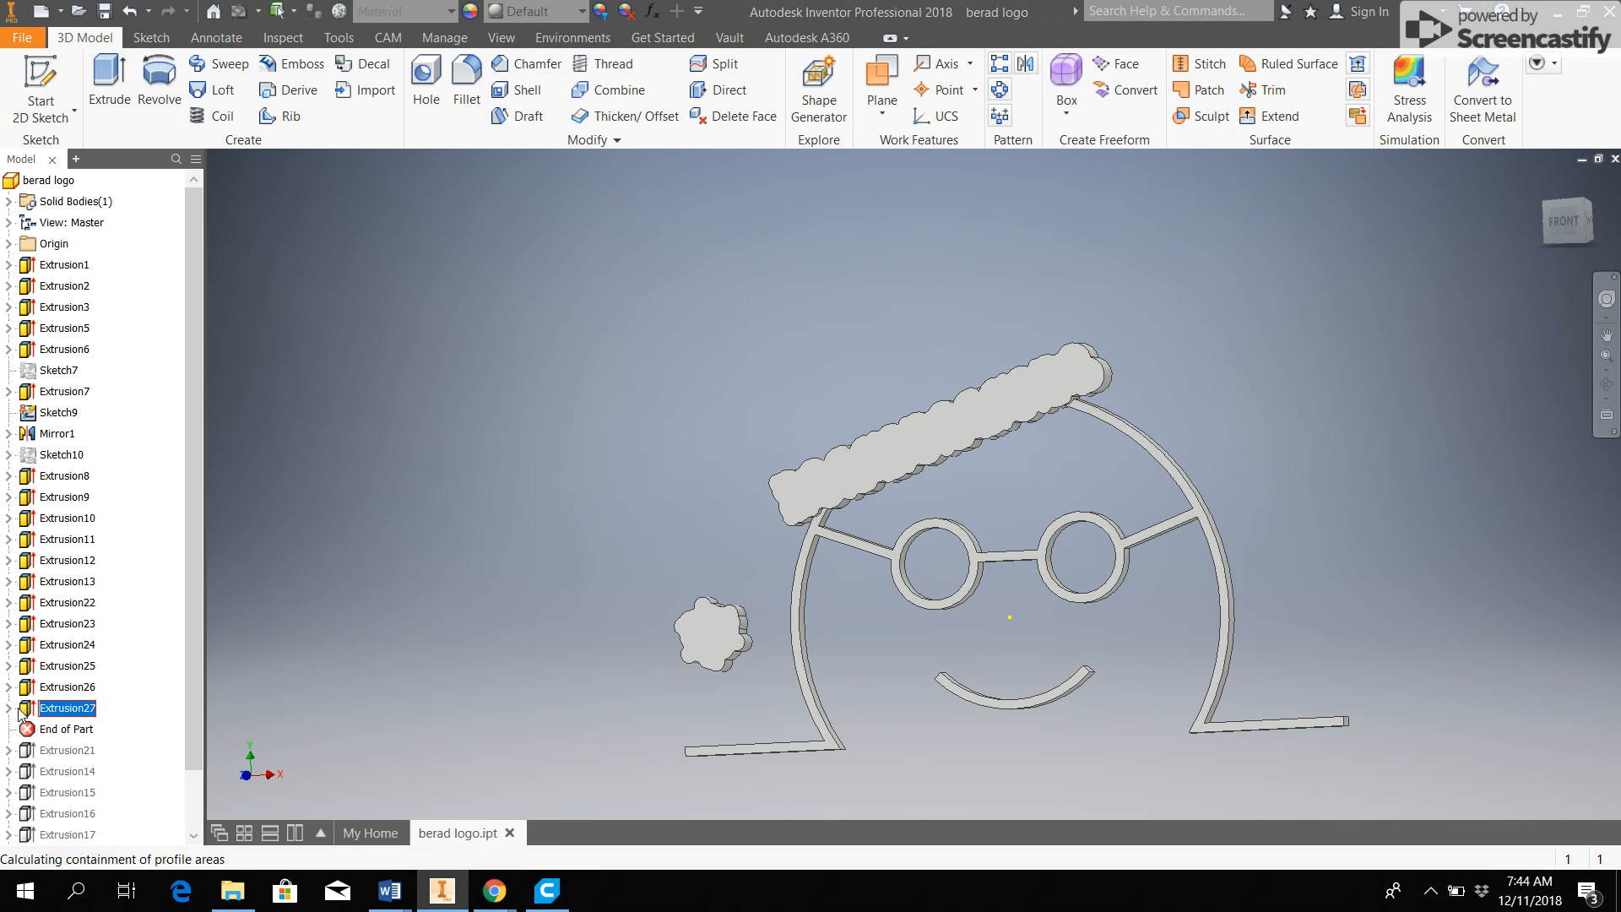
pyautogui.doubleClick(67, 707)
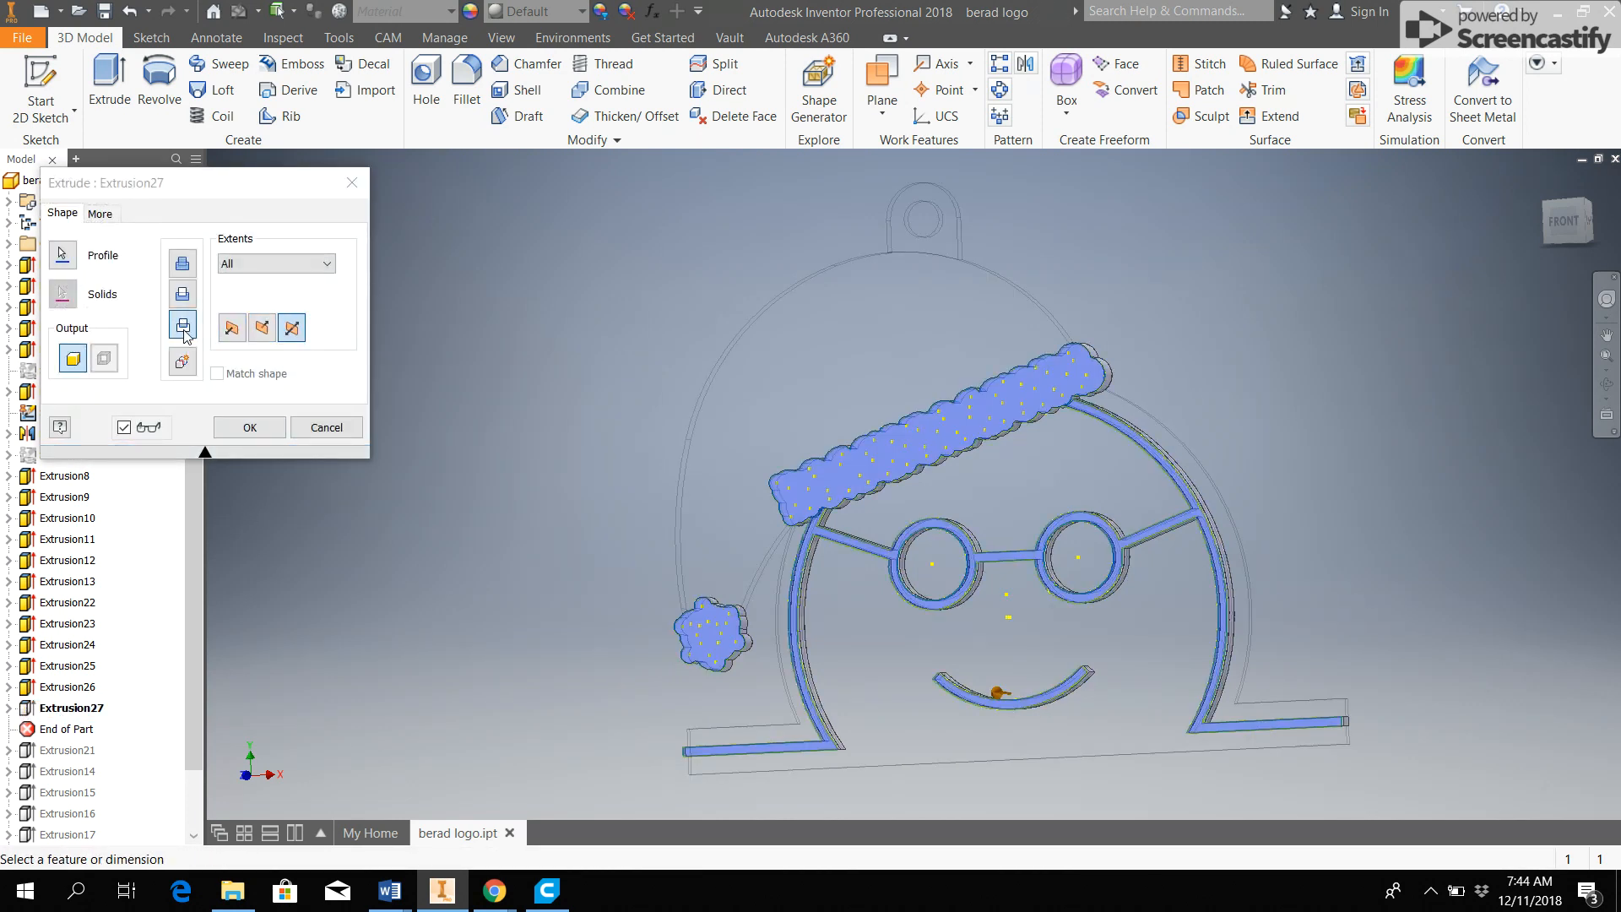
pyautogui.moveTo(183, 338)
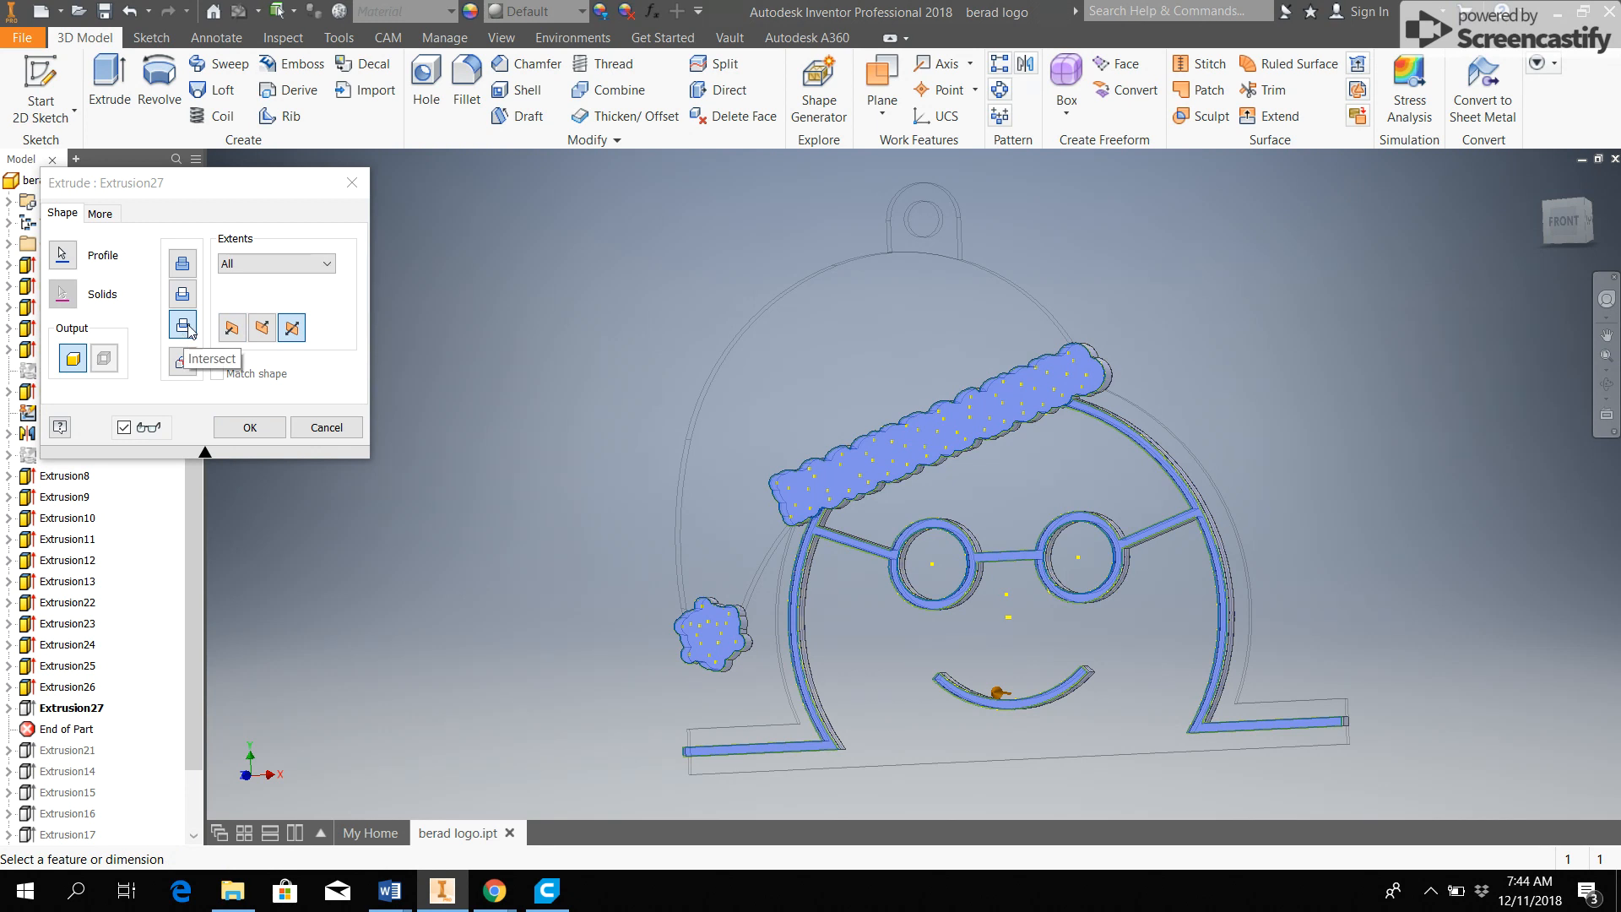
pyautogui.click(181, 294)
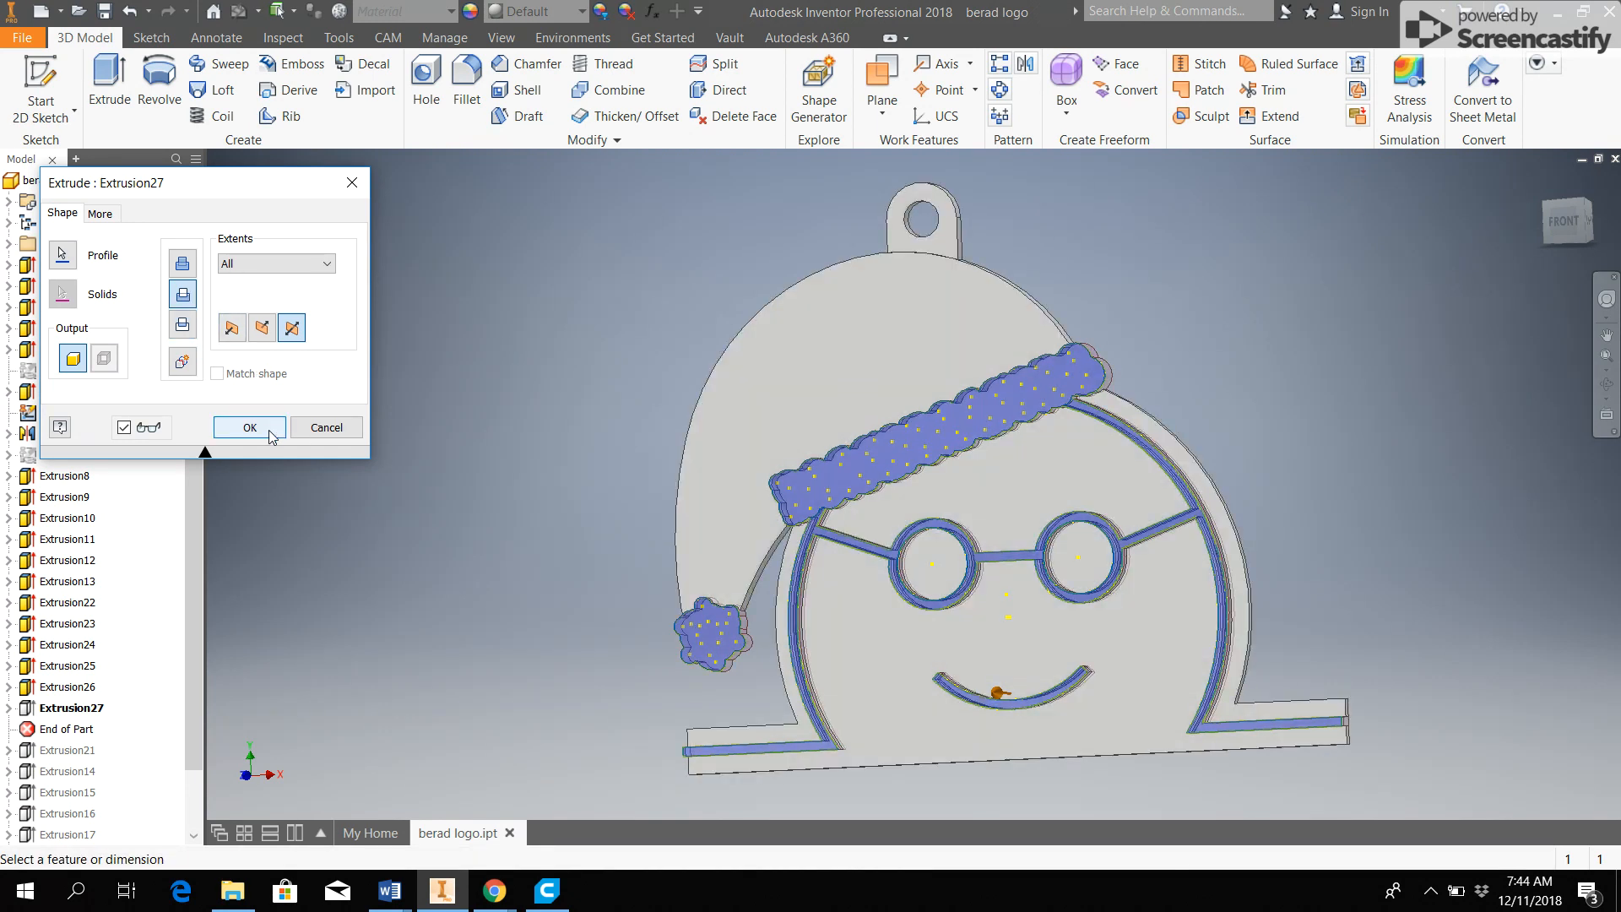
pyautogui.click(248, 427)
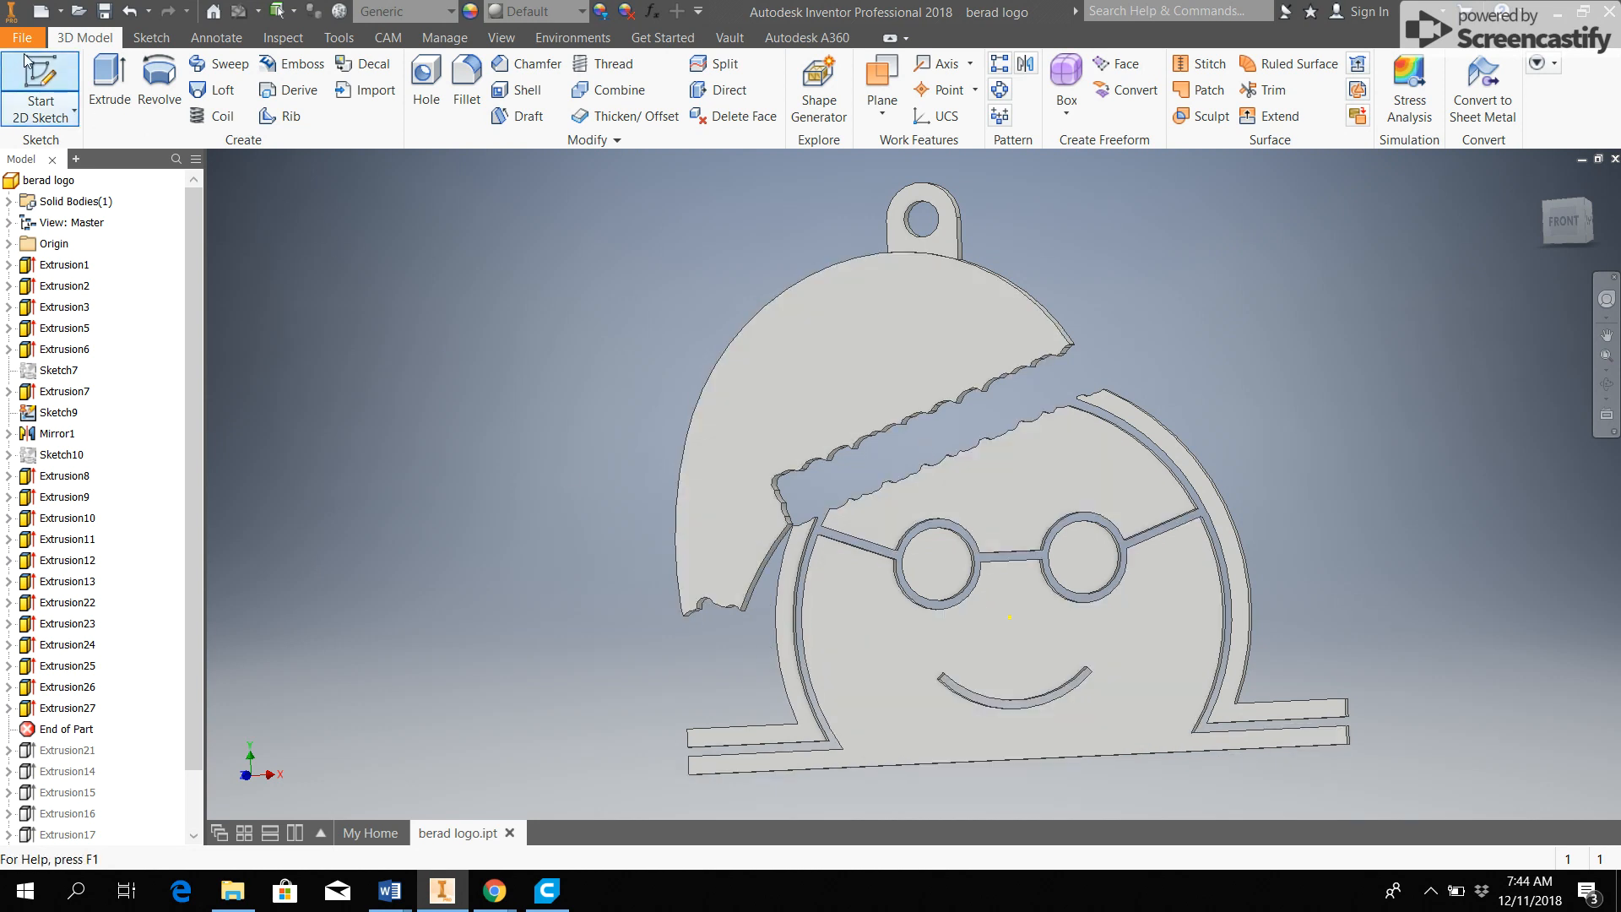
# Export the background body as a millimeter STL named 'berad logo red'
pyautogui.click(22, 37)
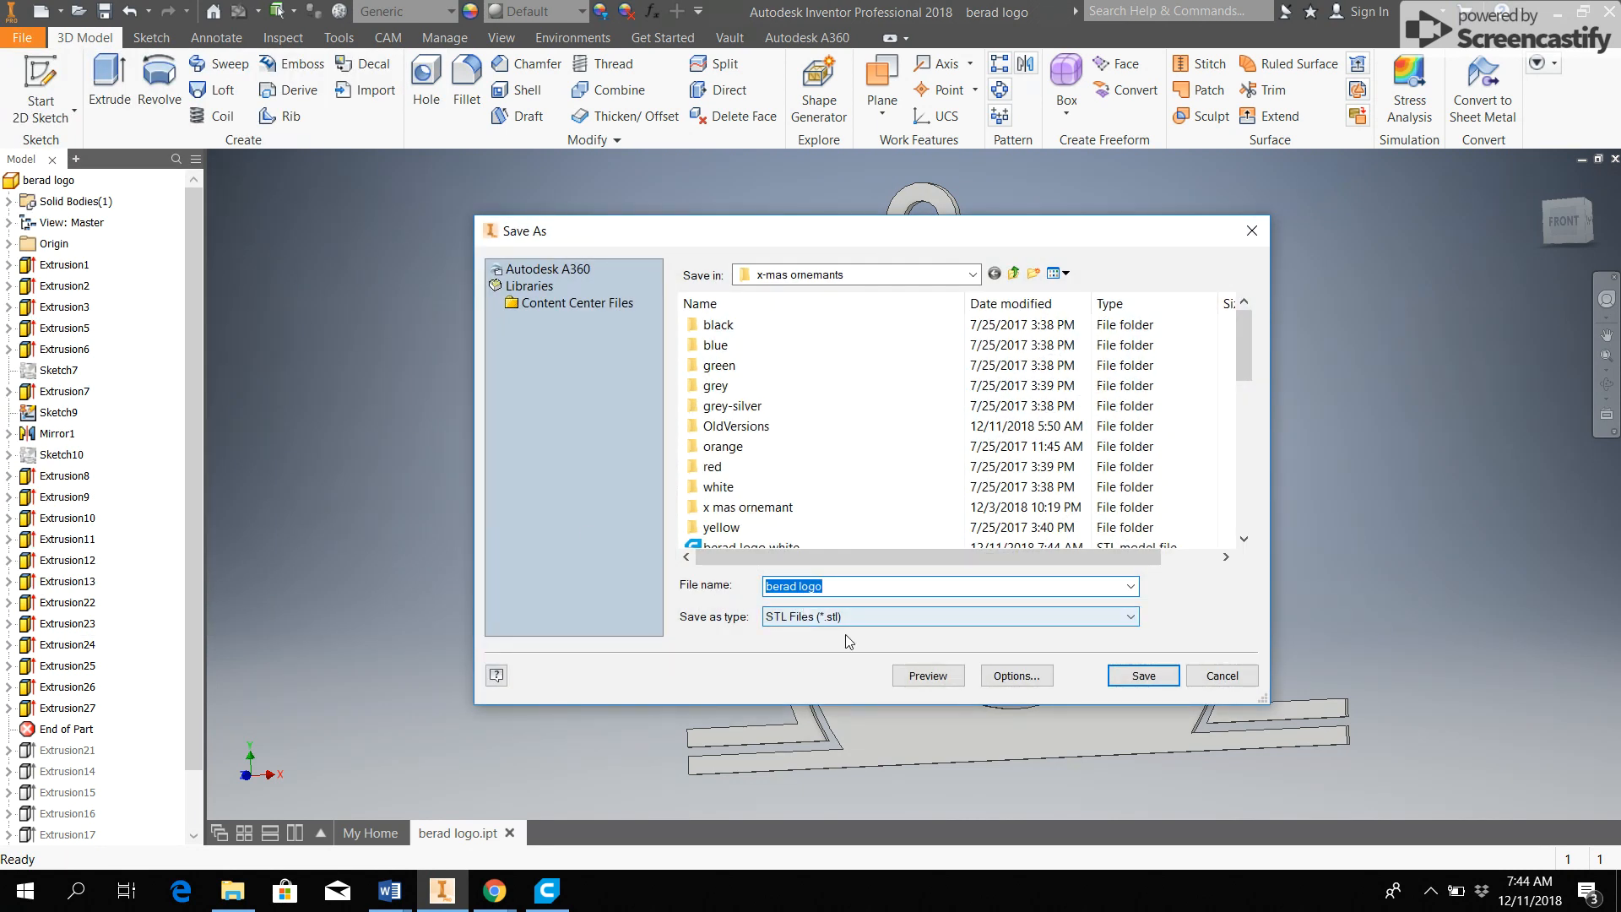
pyautogui.click(1015, 676)
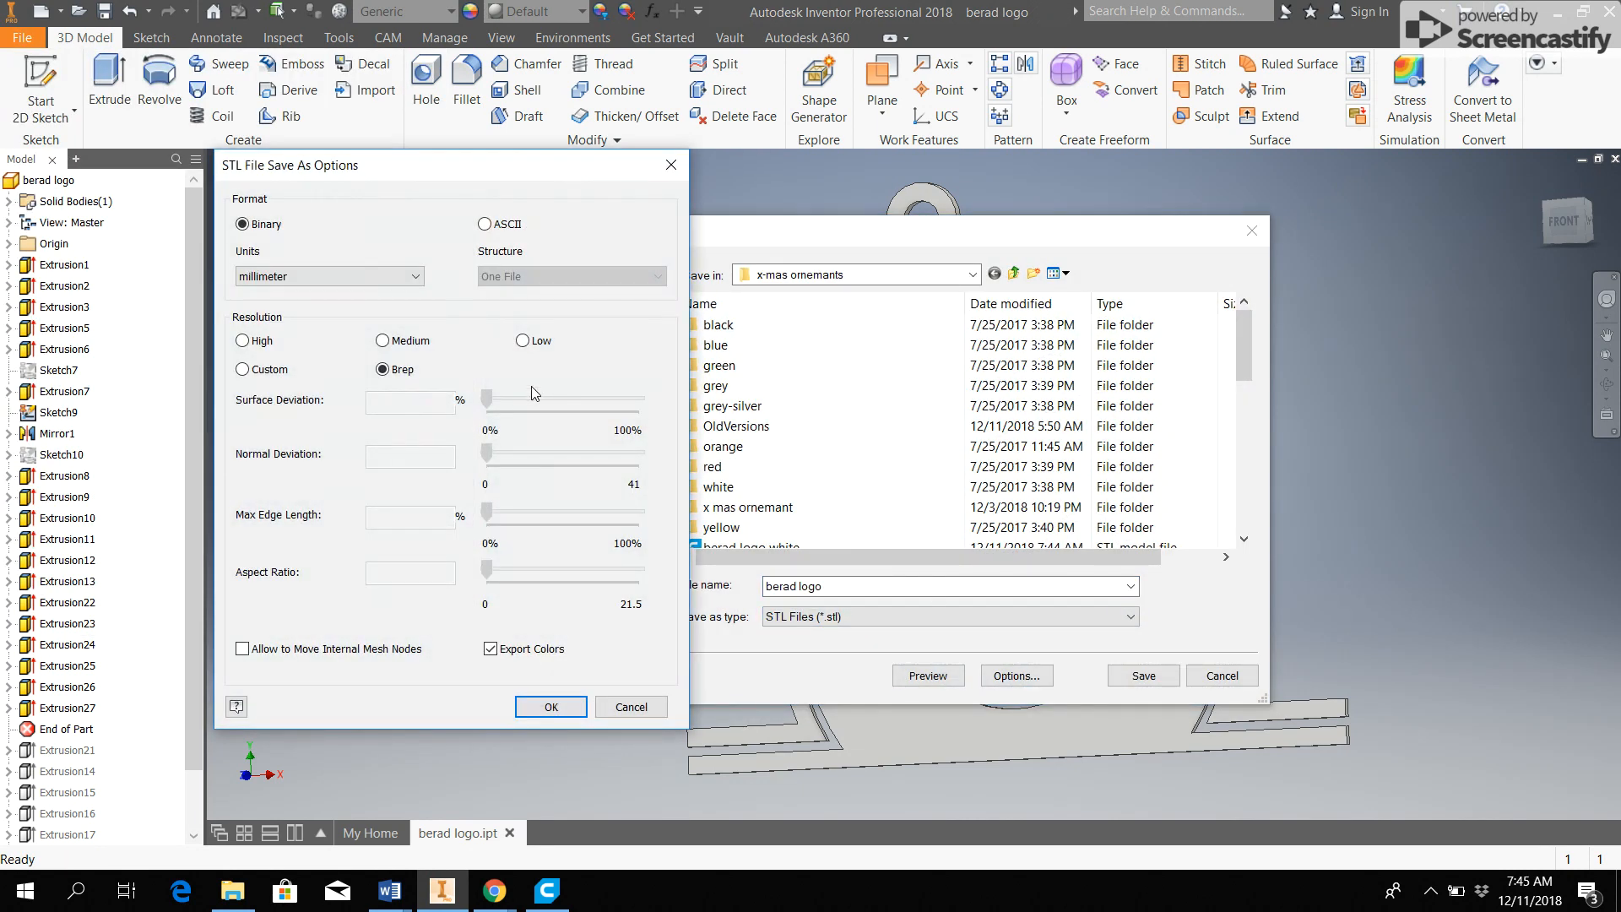
pyautogui.click(551, 706)
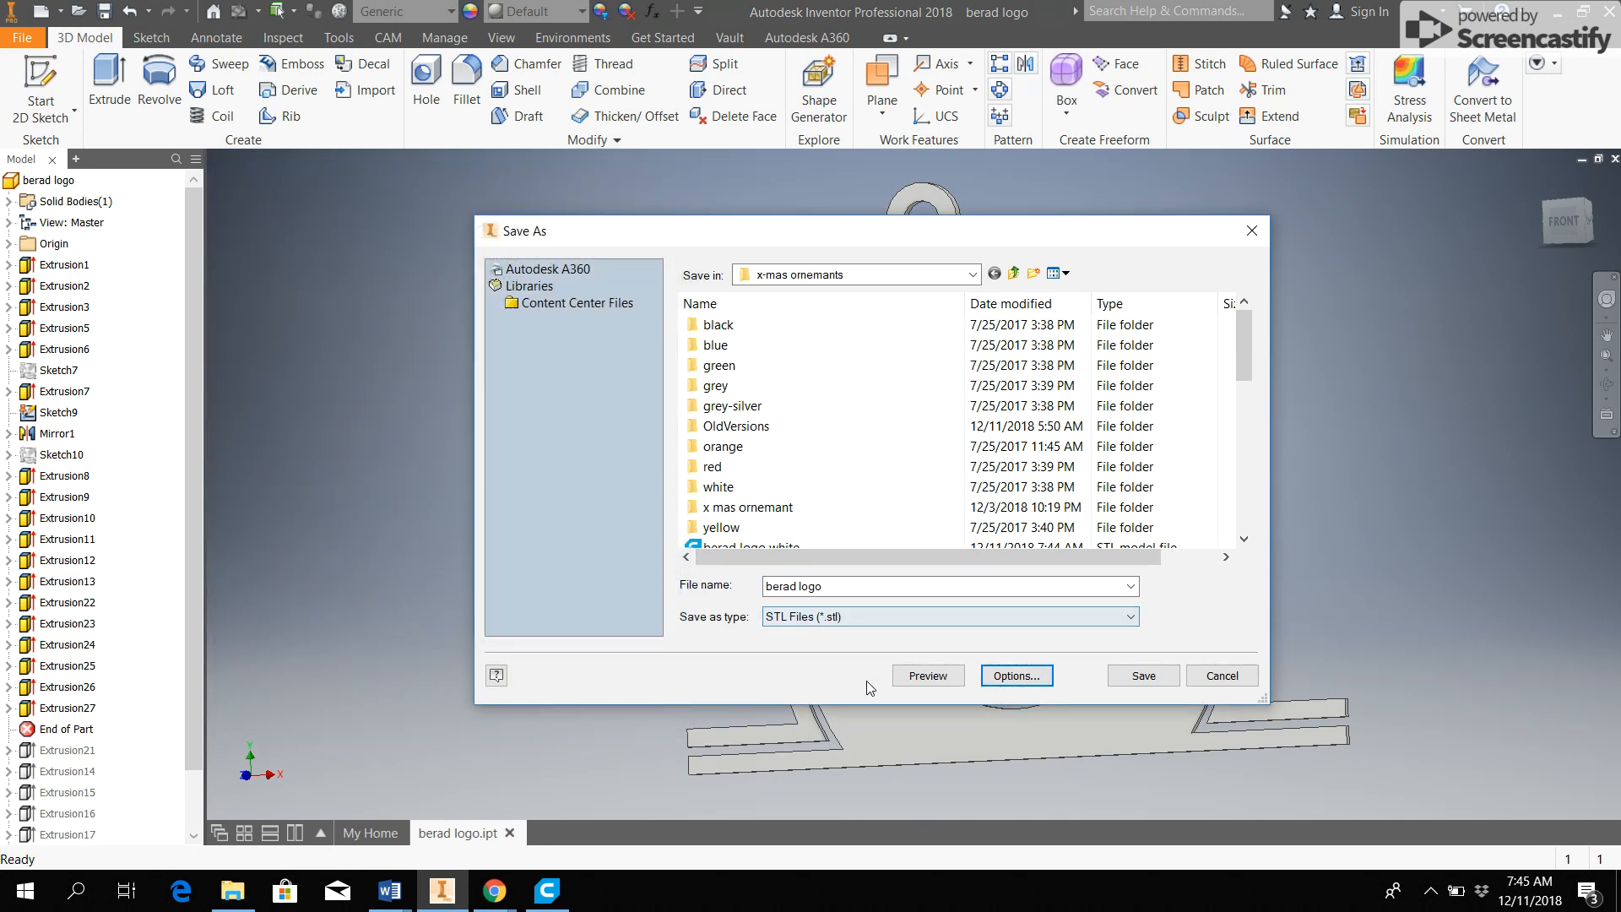
pyautogui.click(886, 586)
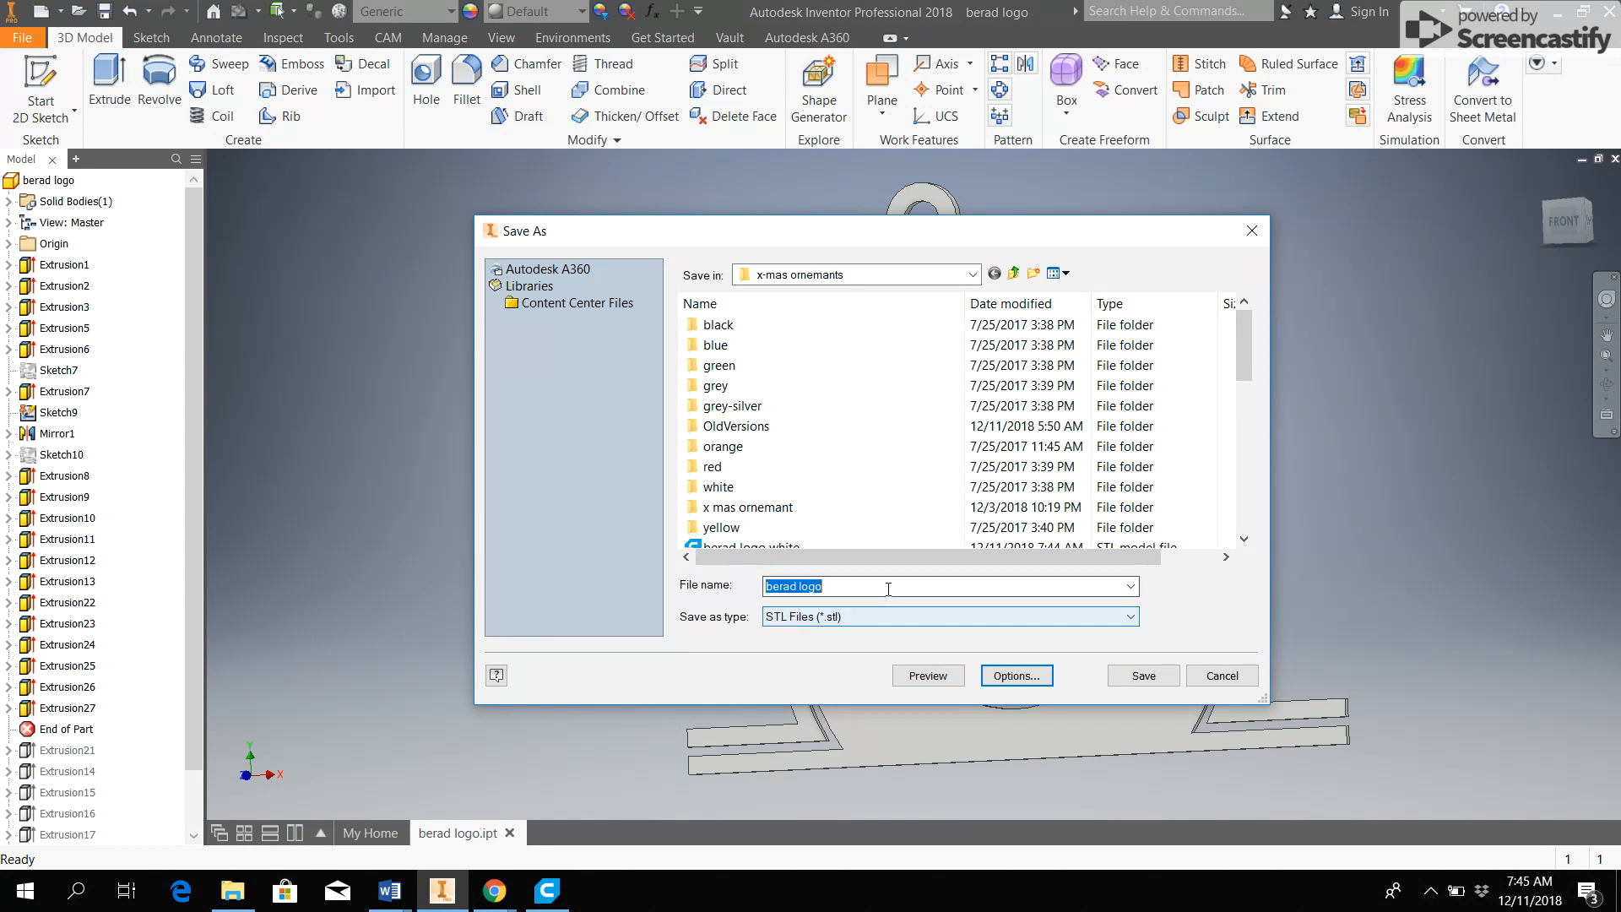
pyautogui.click(887, 586)
pyautogui.write(' red')
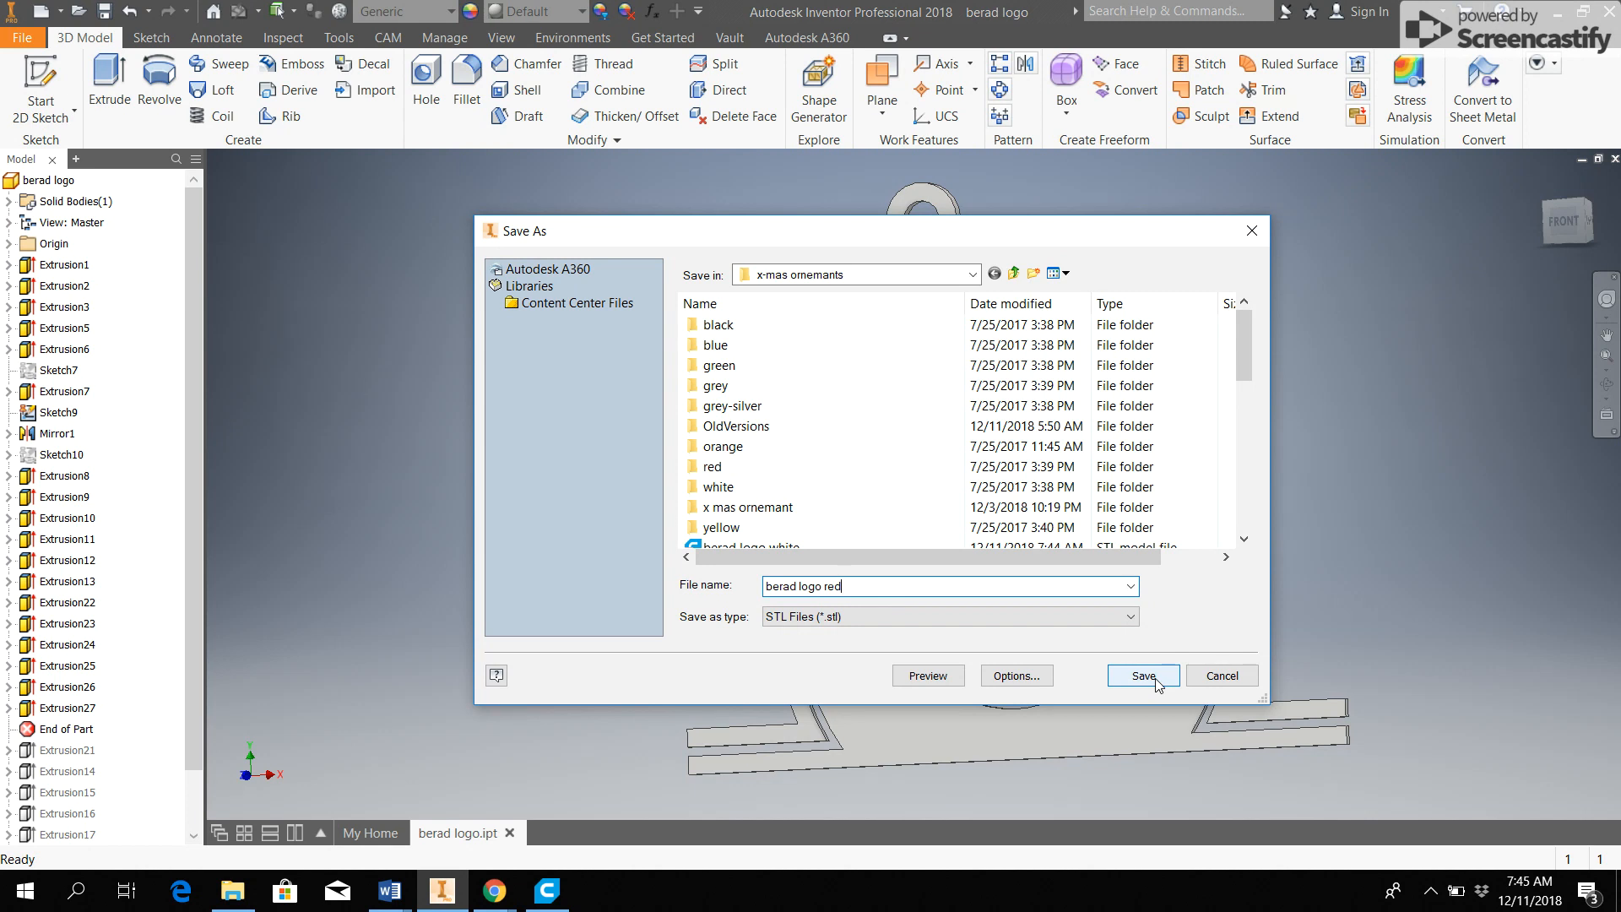
pyautogui.click(1142, 675)
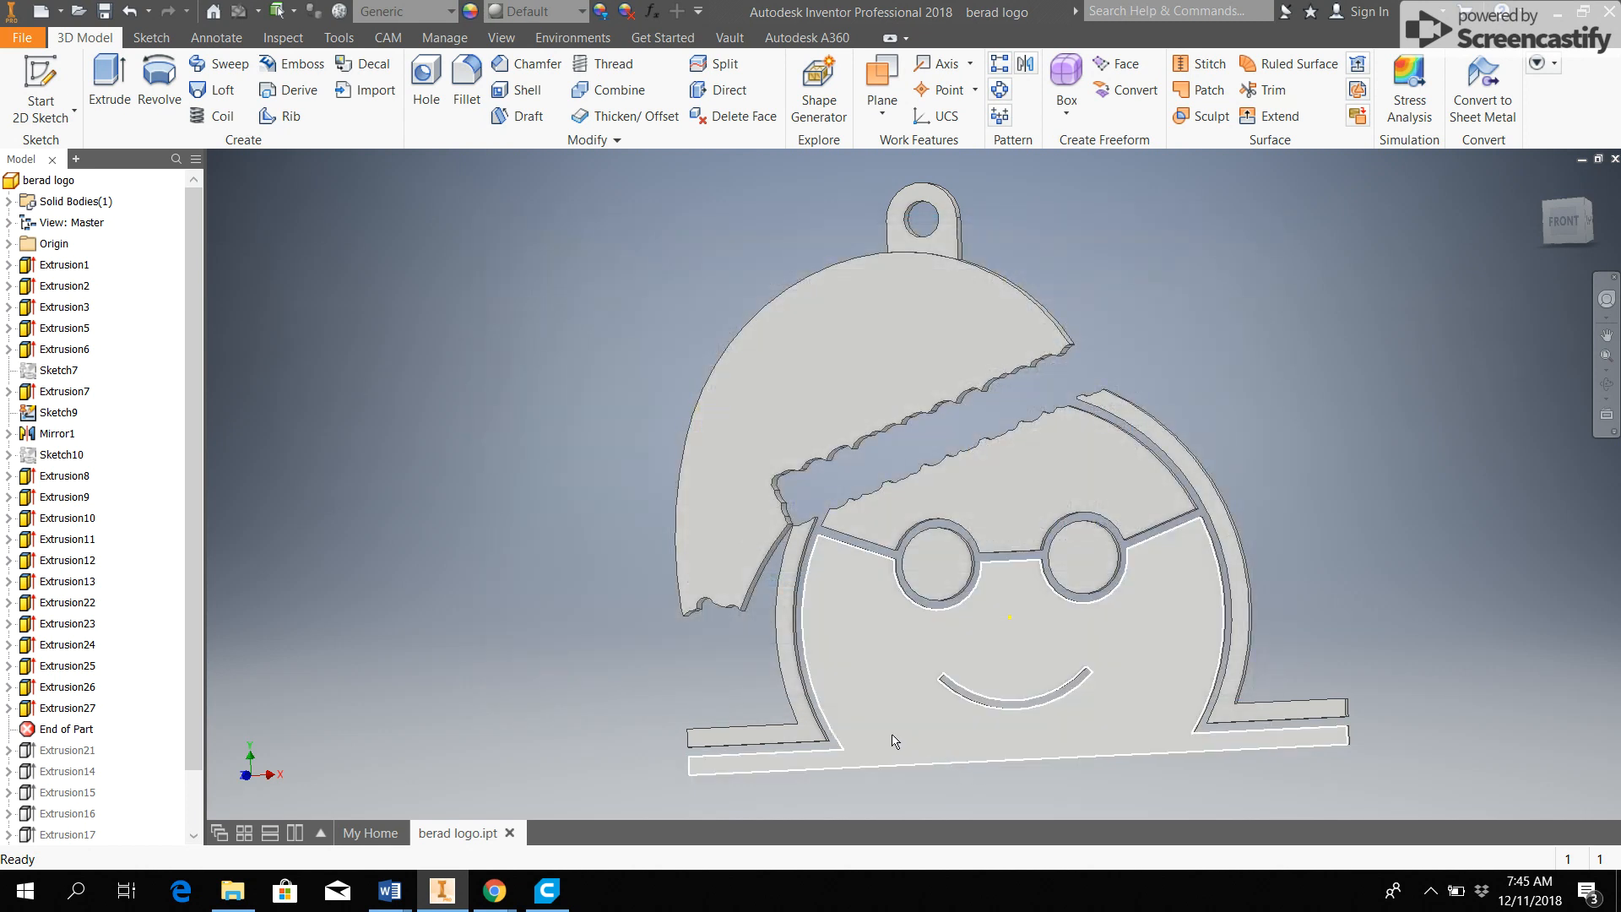
pyautogui.click(895, 740)
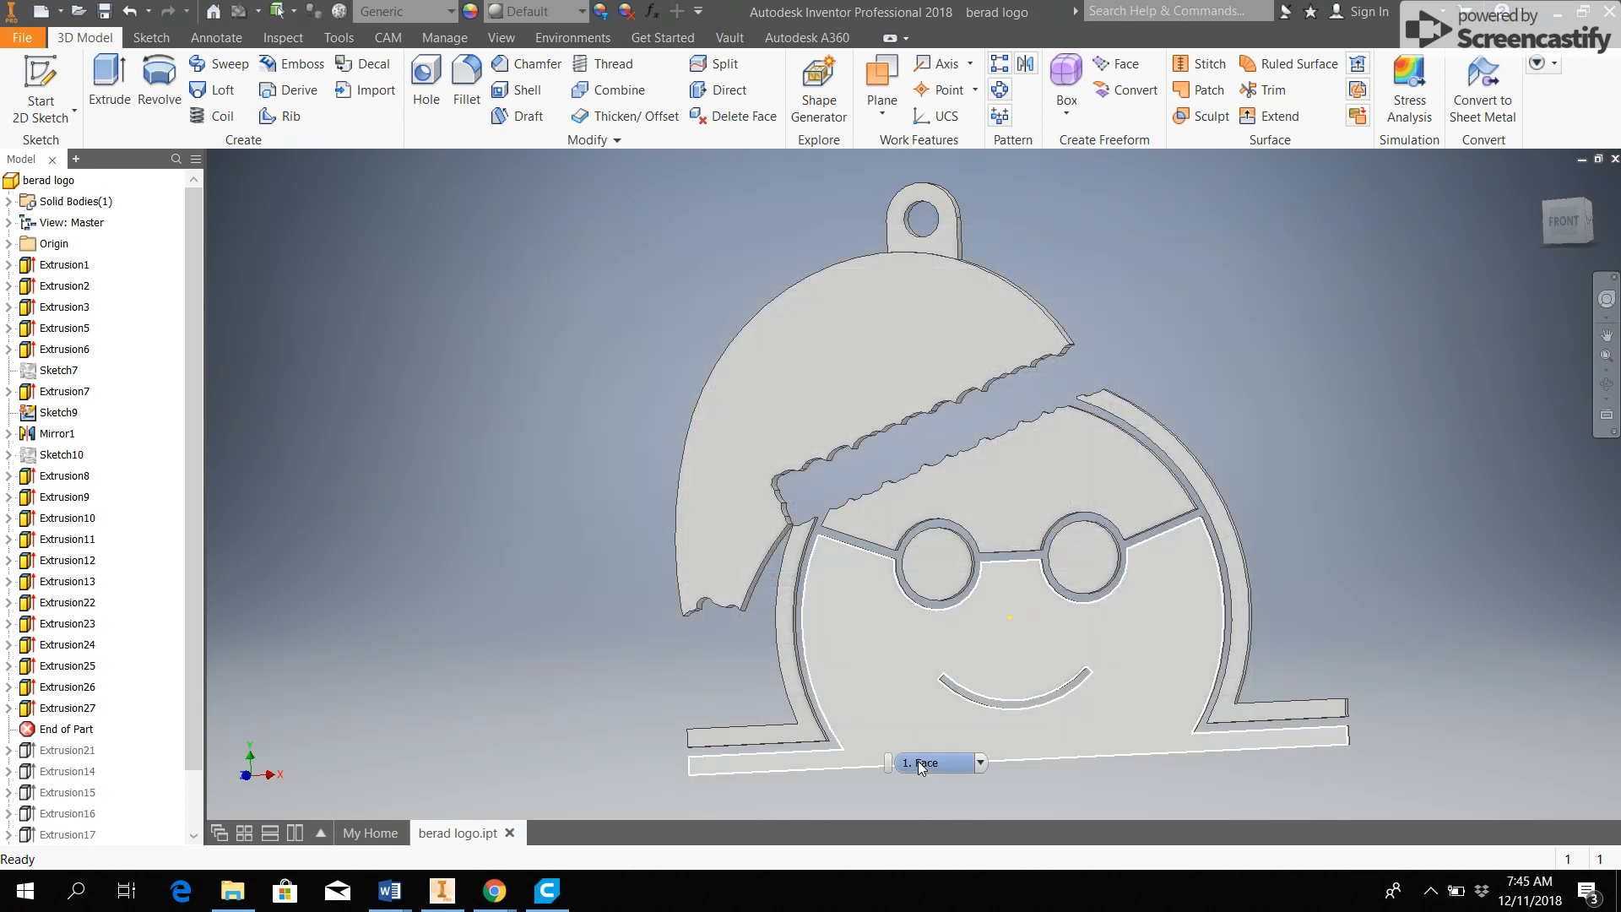